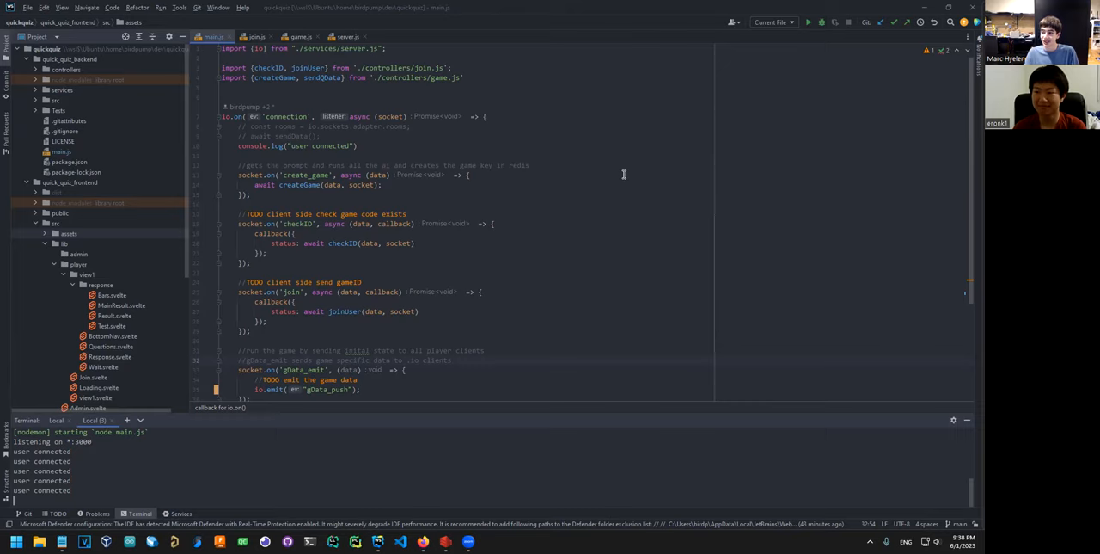
mouse_move(581, 162)
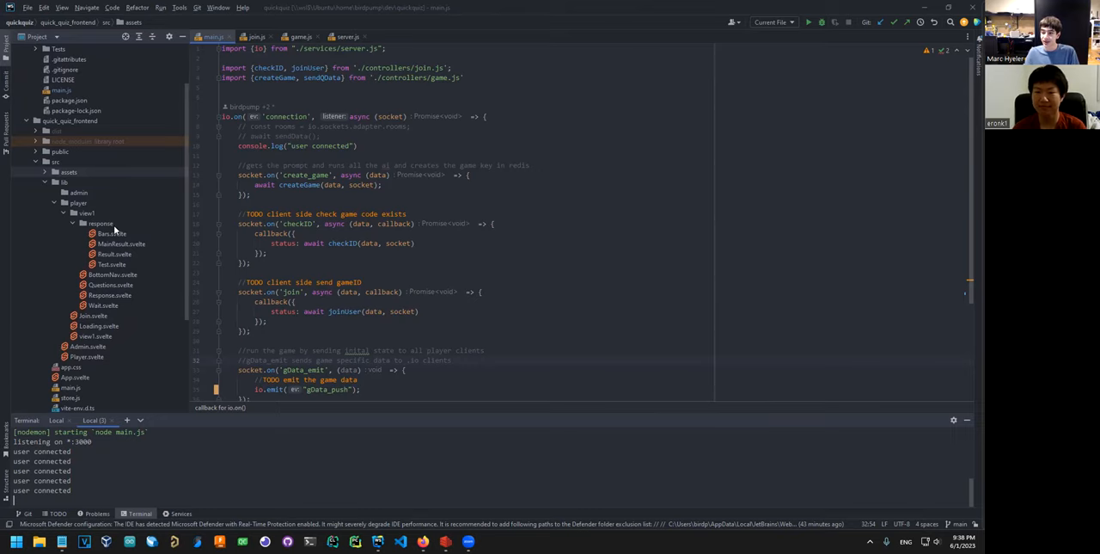
mouse_move(196, 215)
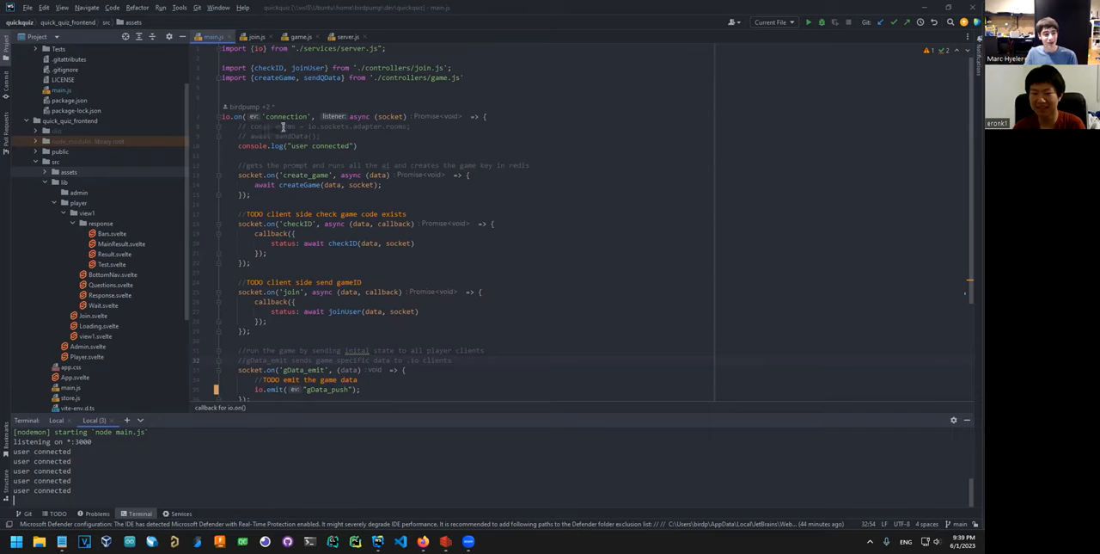
mouse_move(260, 218)
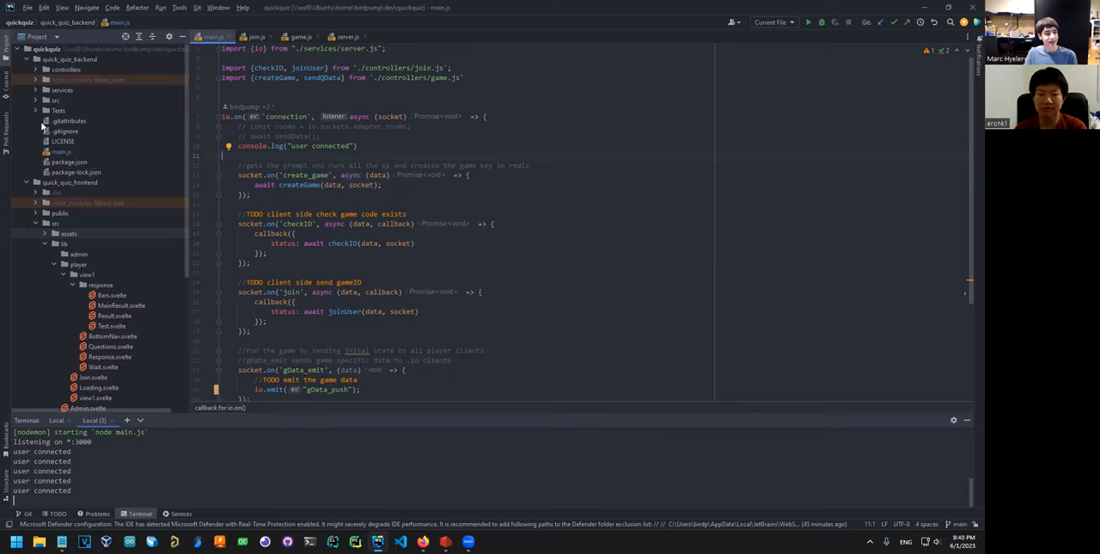
mouse_move(126, 67)
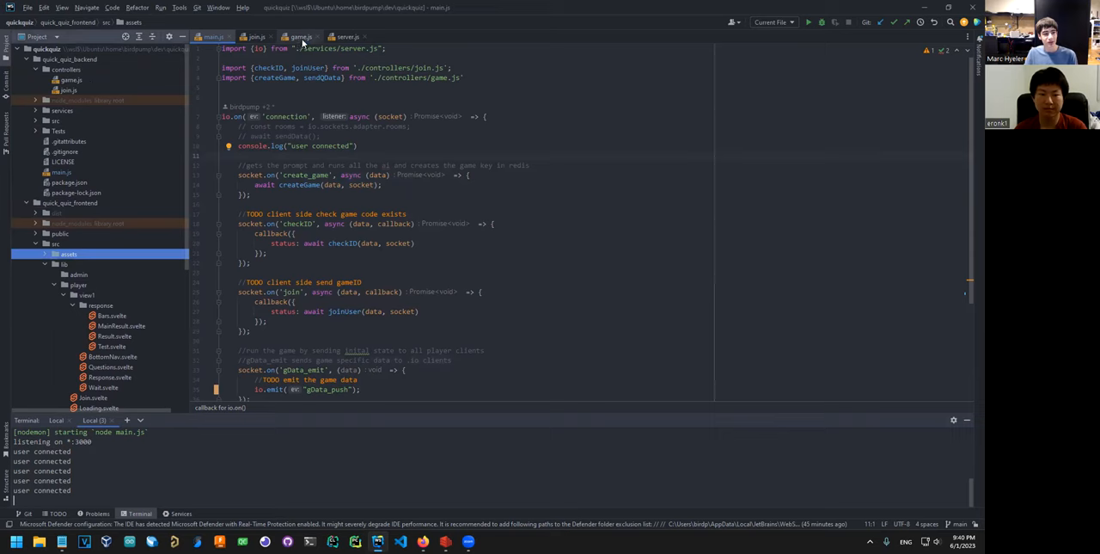
- Review the game.js, join.js and server.js controller code in WebStorm
click(300, 36)
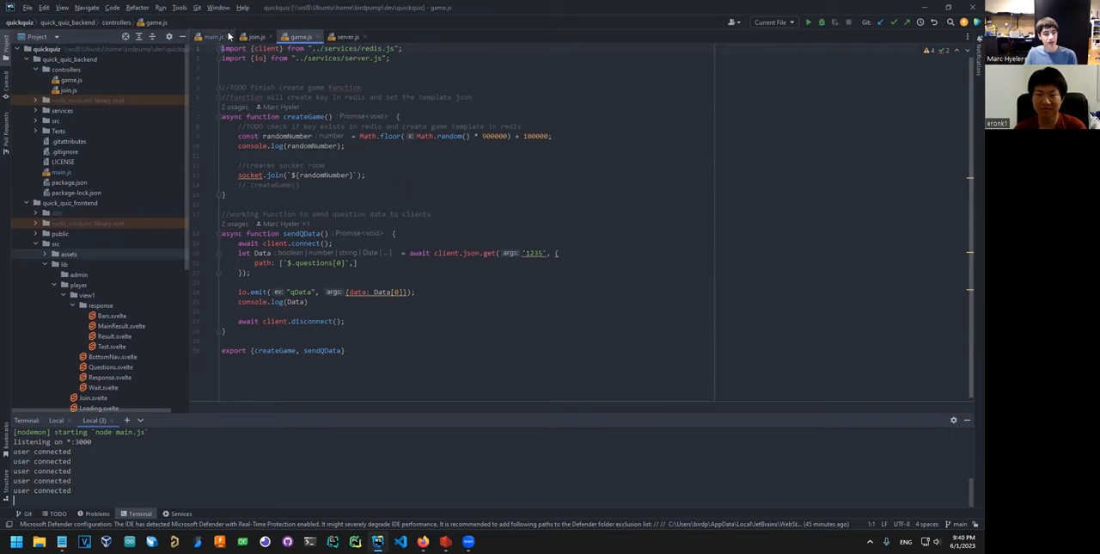
click(254, 37)
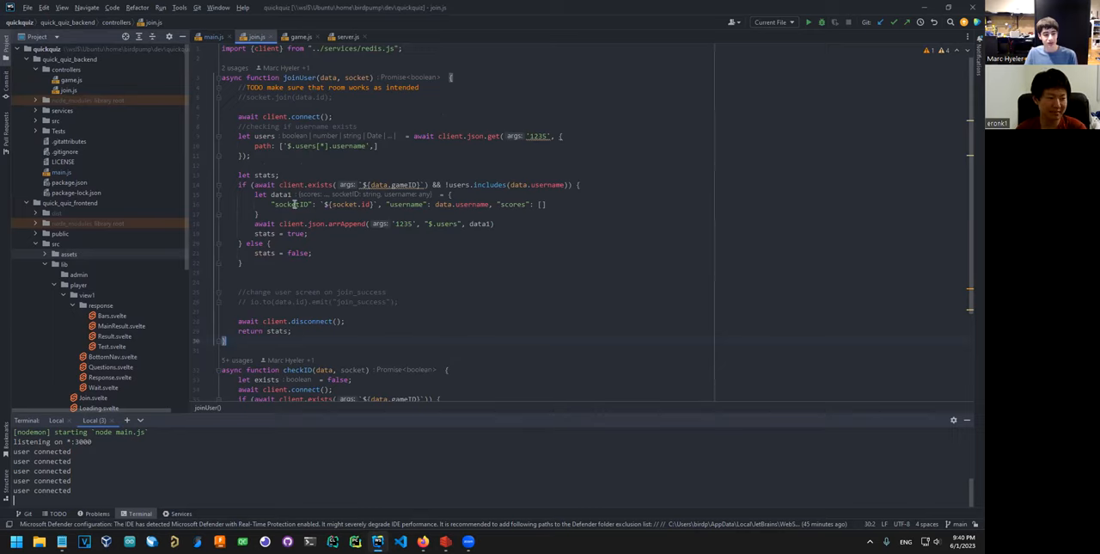
scroll(down, 3)
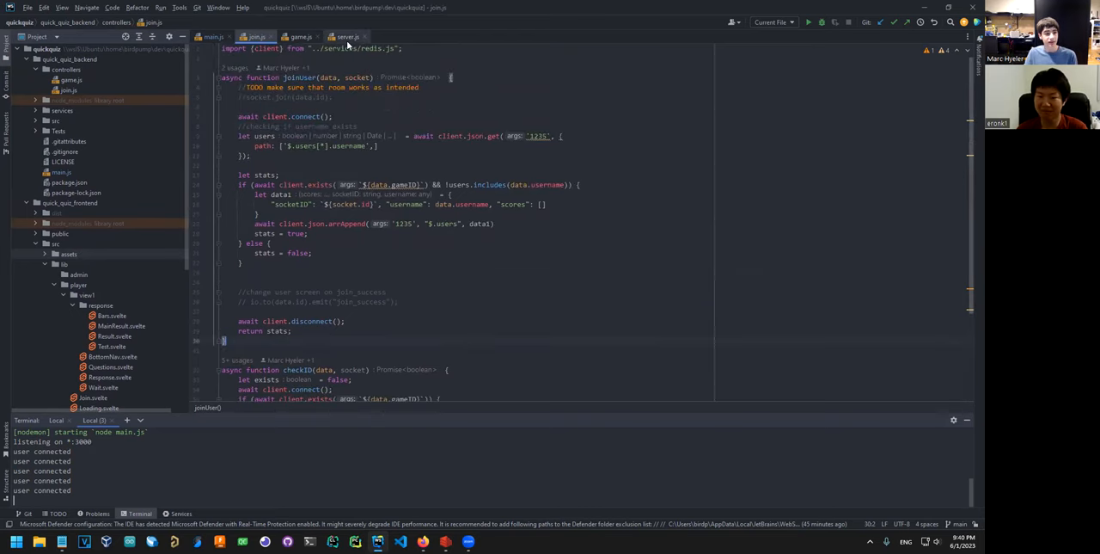
click(347, 37)
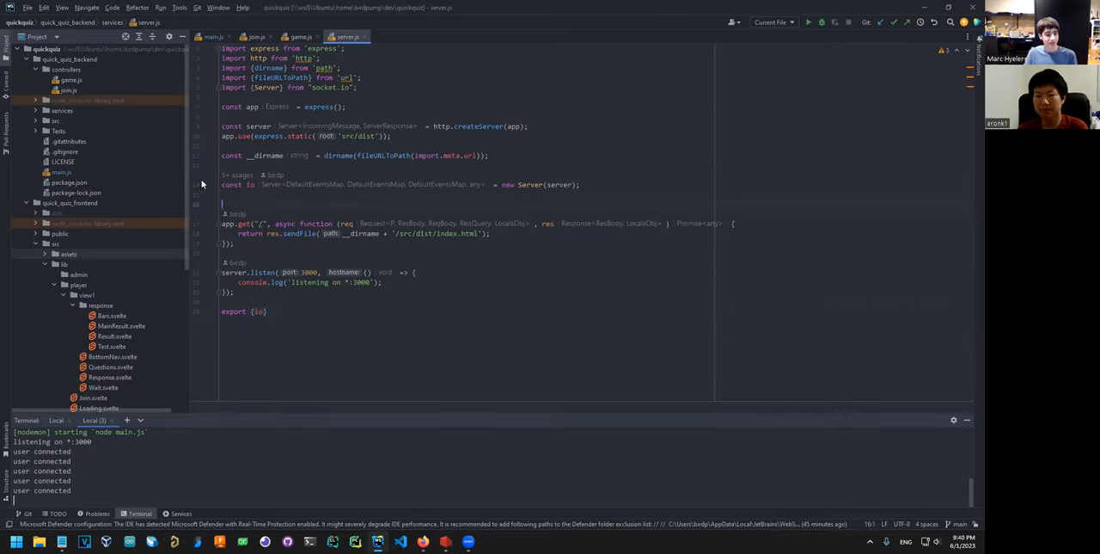
- Return to main.js's socket handlers and jump to the joinUser definition
click(212, 37)
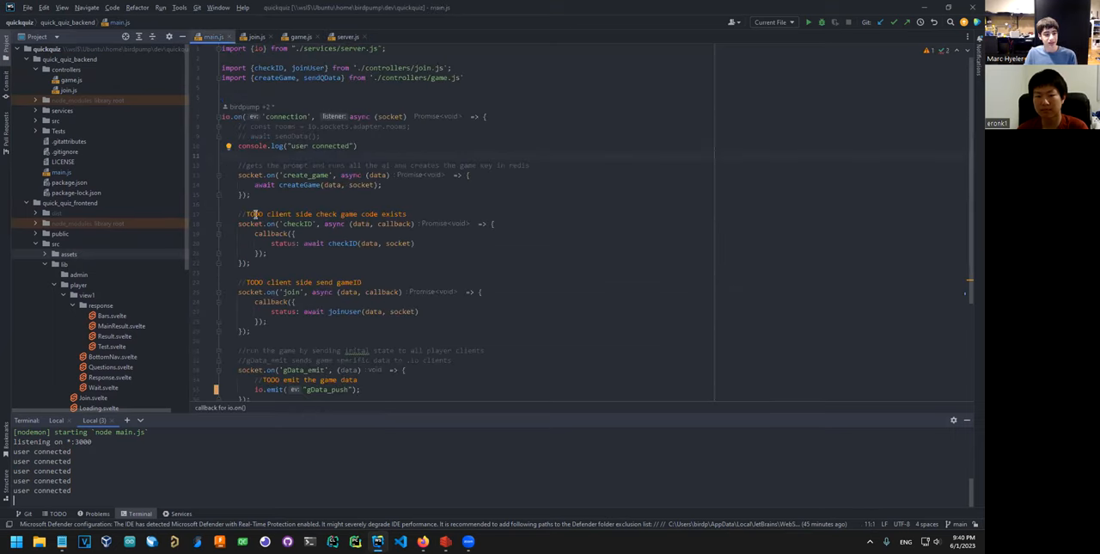
scroll(down, 3)
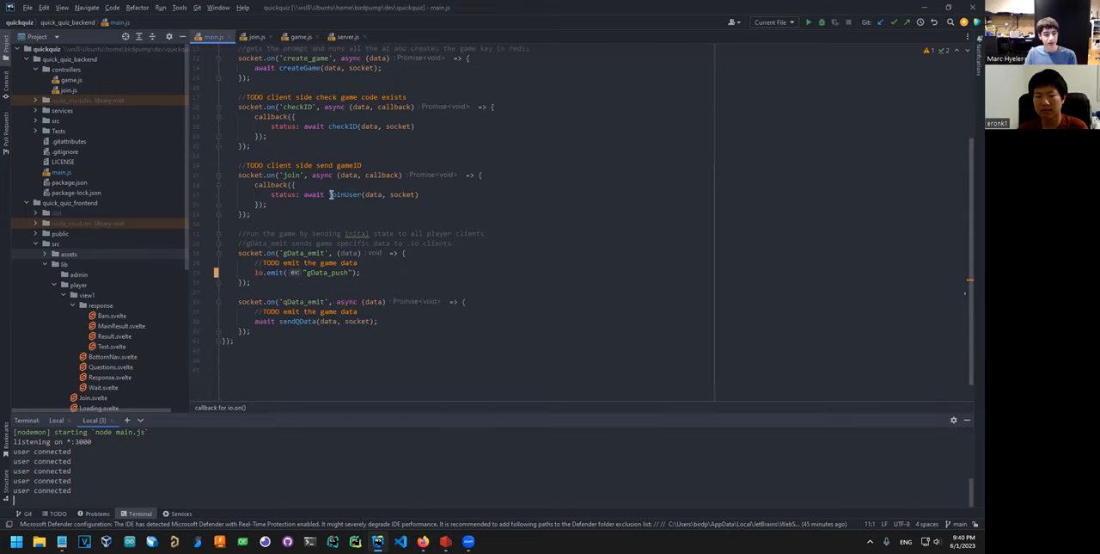
double_click(346, 193)
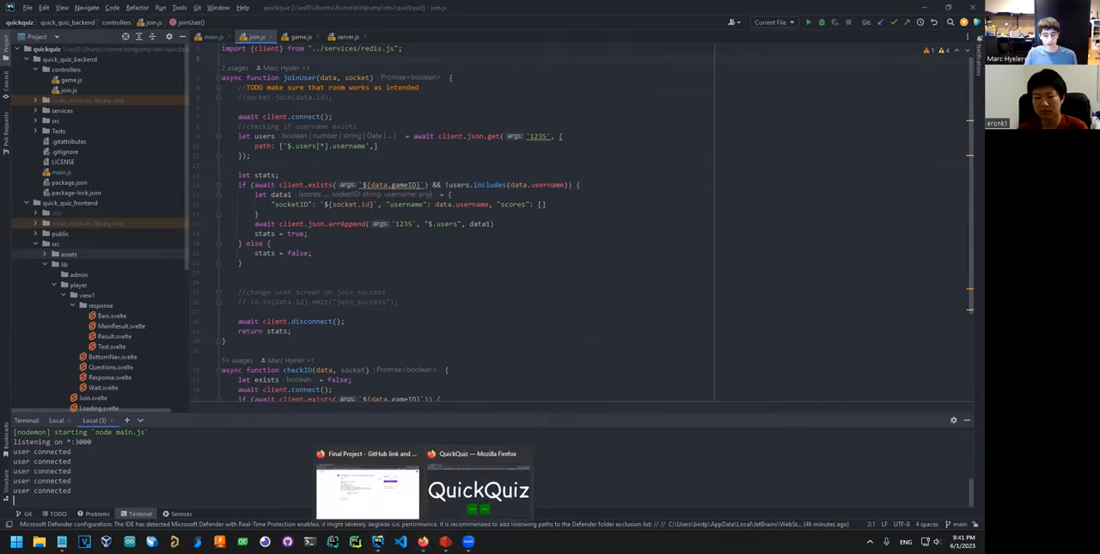
- Join an existing QuickQuiz game in Firefox with code 12
click(478, 481)
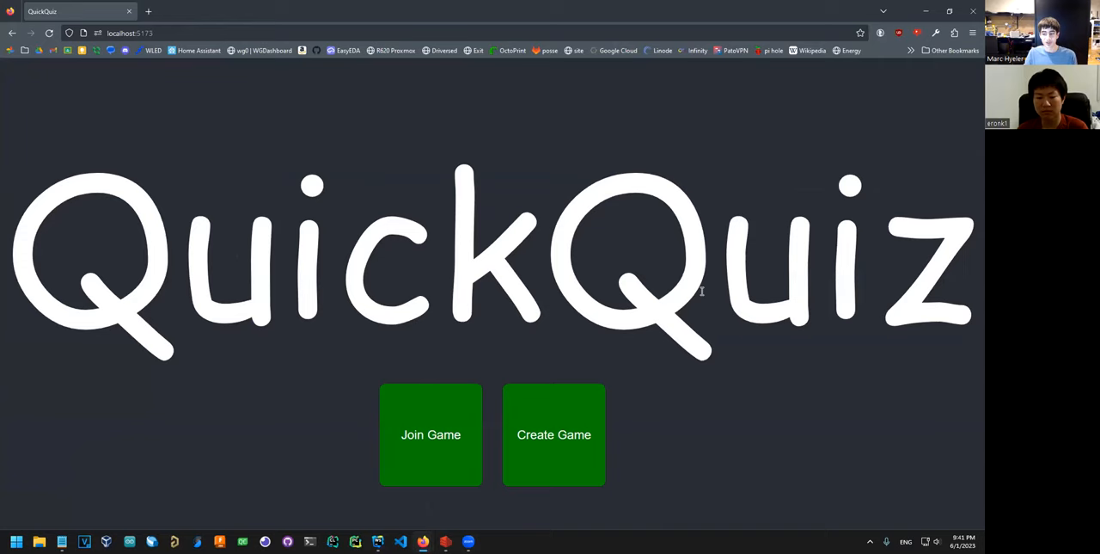
click(430, 435)
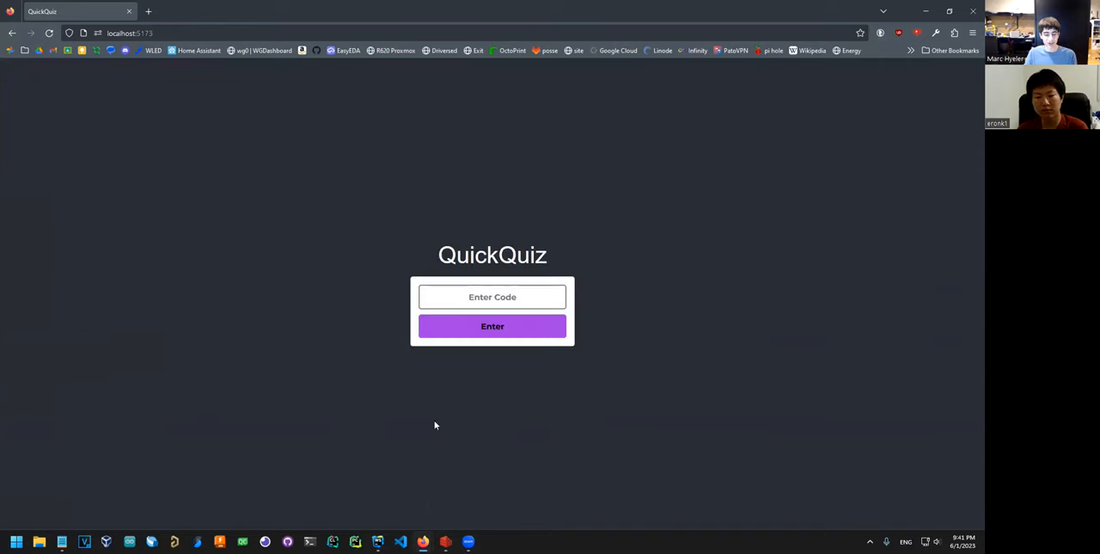
mouse_move(462, 243)
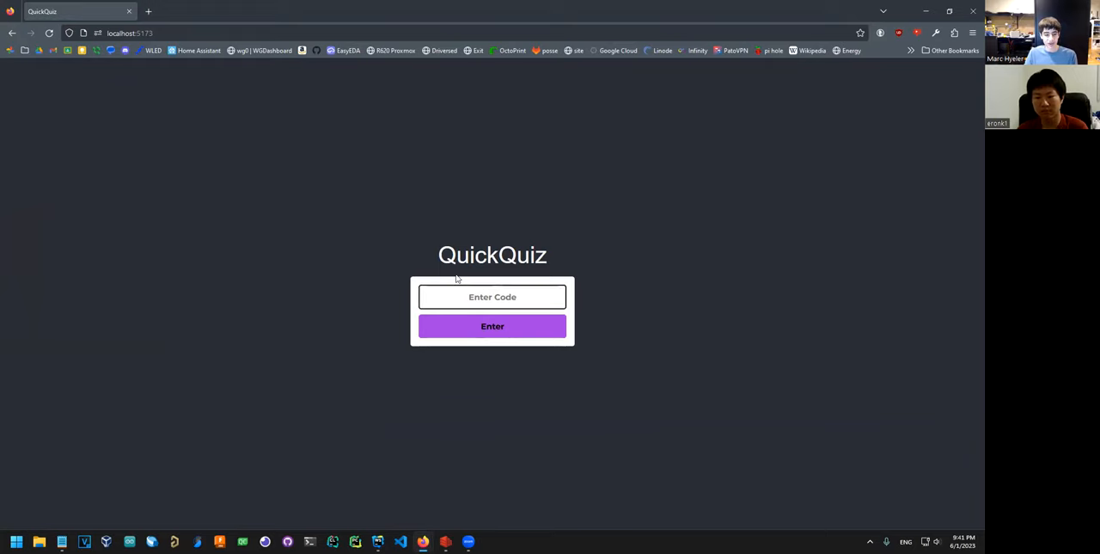
text(12)
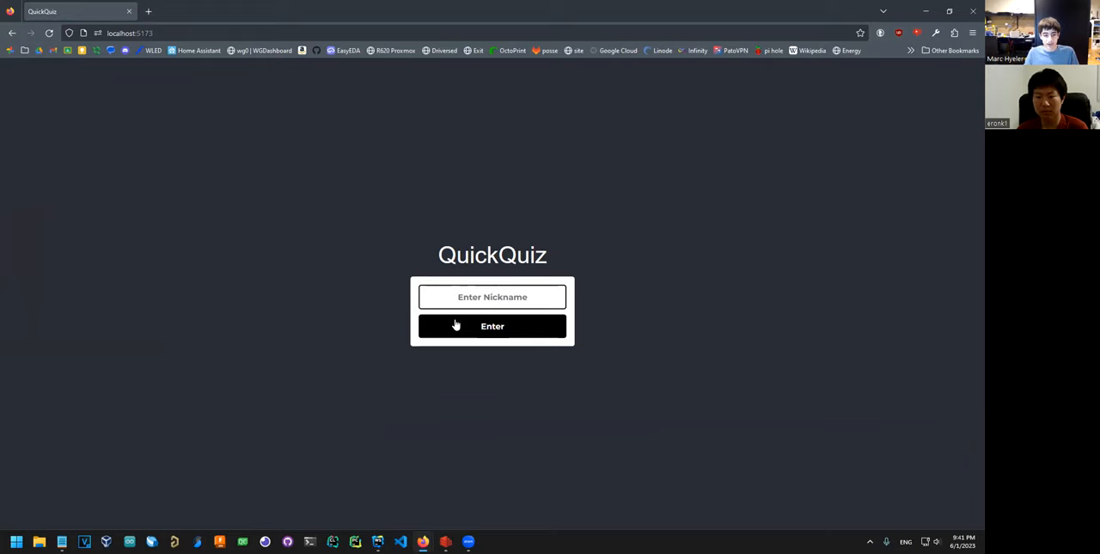
click(493, 297)
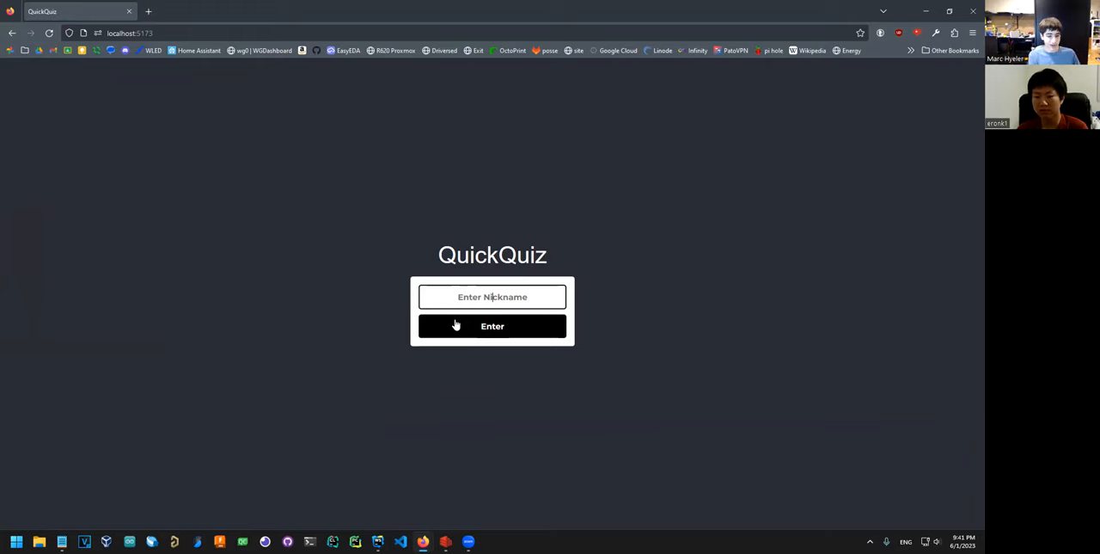
- Submit nickname marc, then march after 'Username Taken'
text(marc)
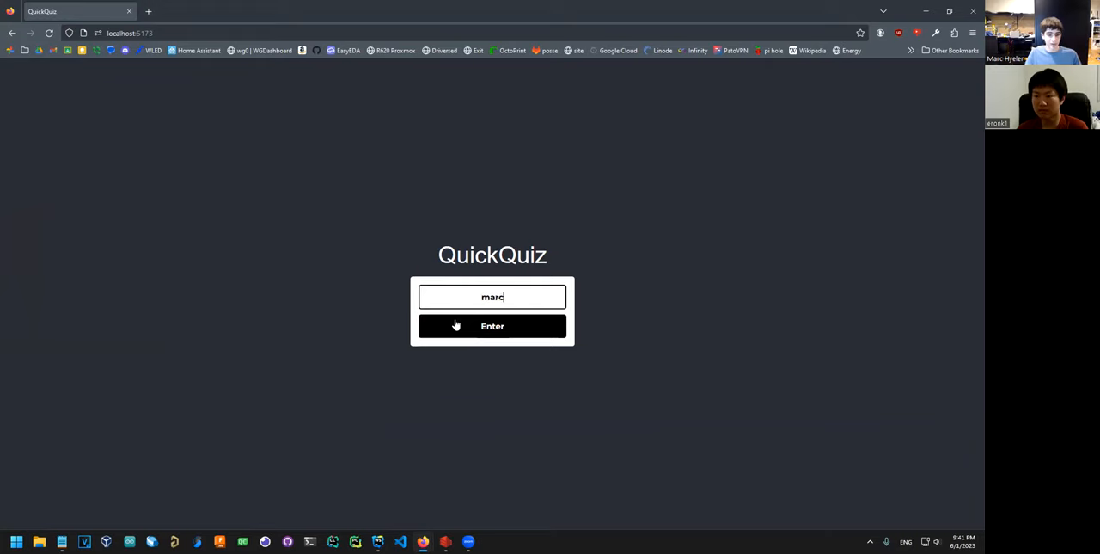
click(492, 326)
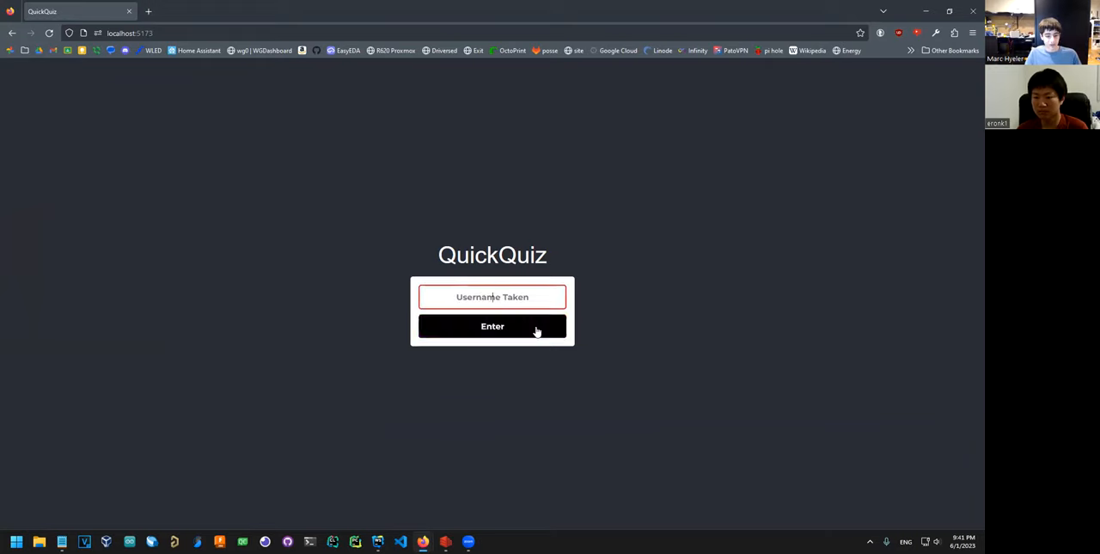
mouse_move(492, 326)
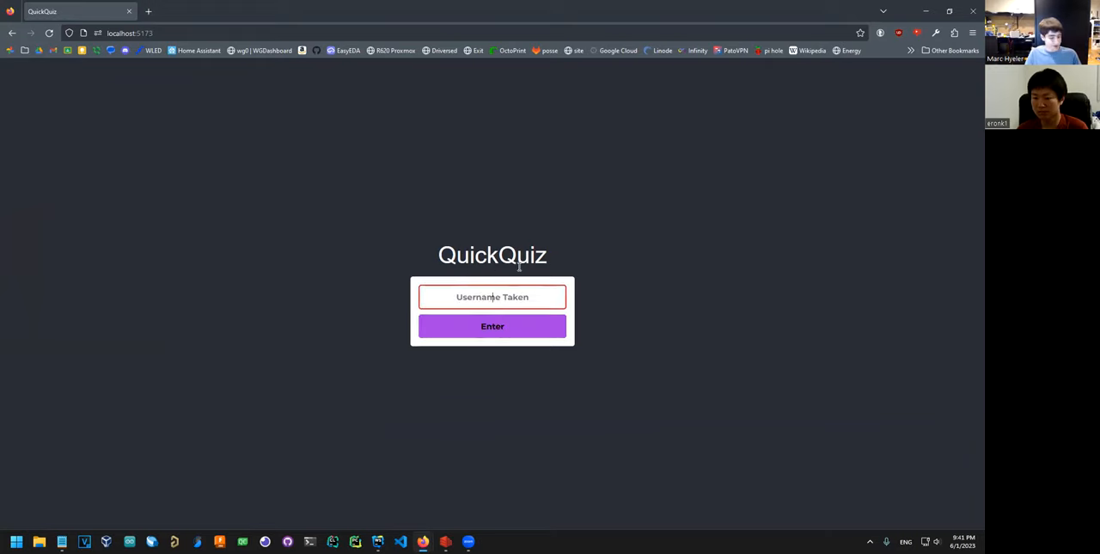
text(march)
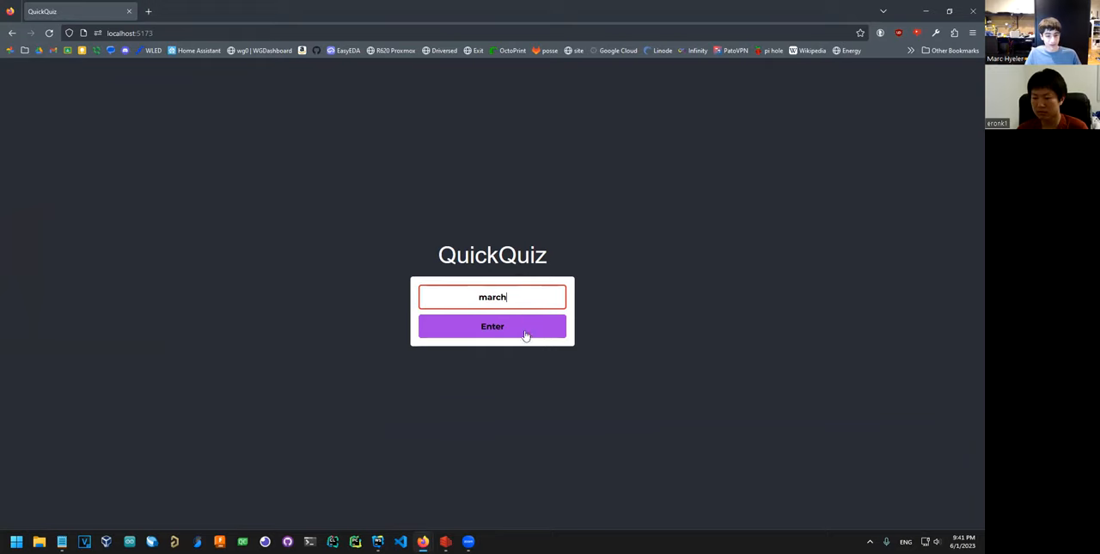
click(493, 326)
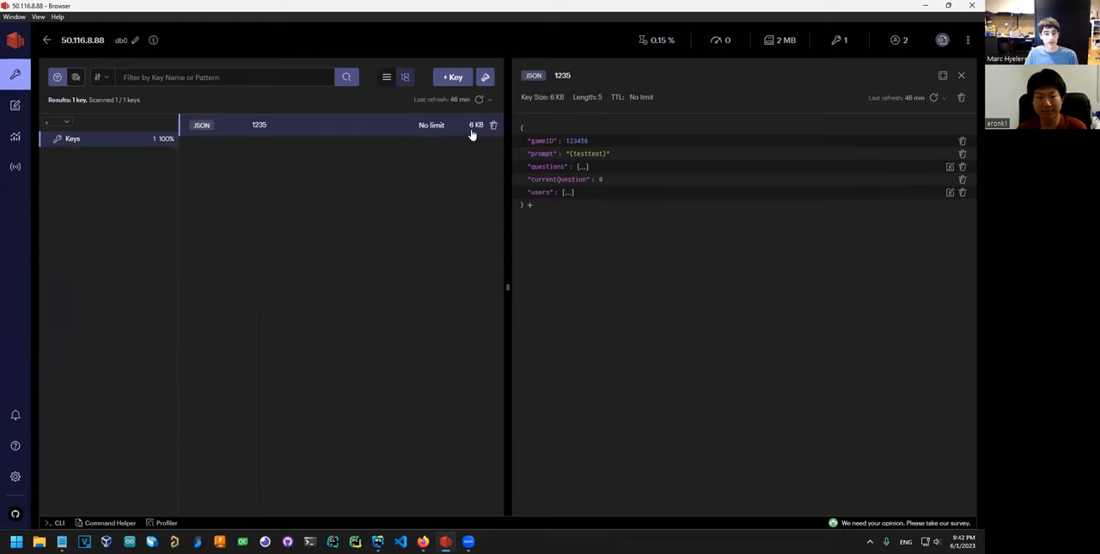
mouse_move(309, 146)
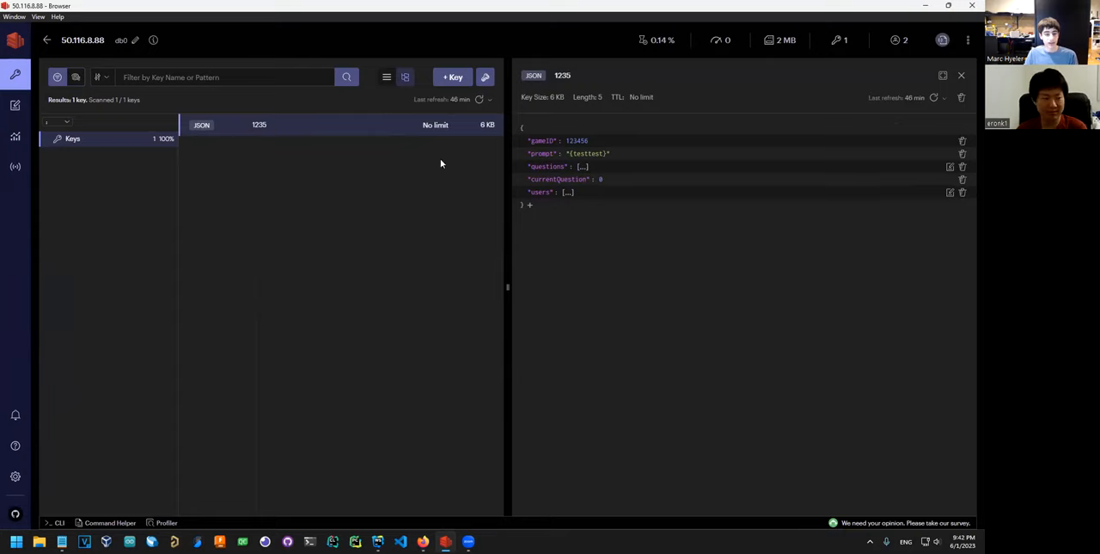
mouse_move(244, 124)
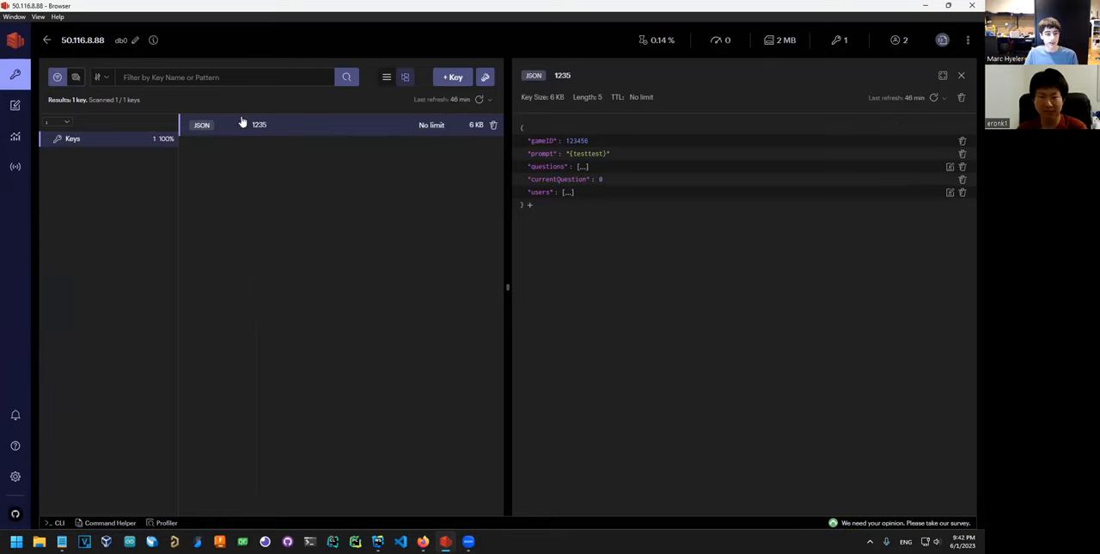
mouse_move(259, 124)
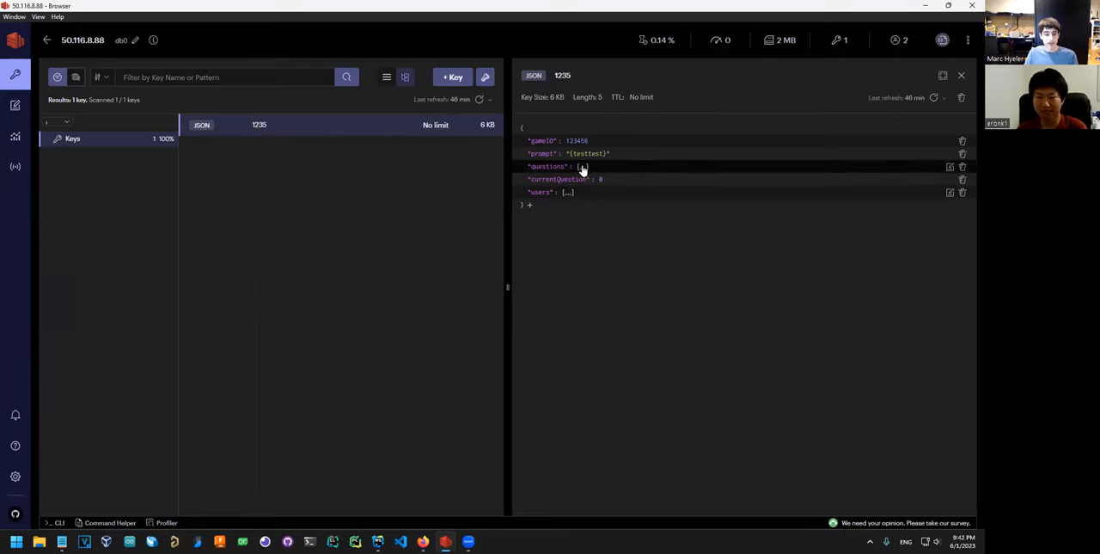
- Expand key 1235's questions and question 0, then open march's socketID value
click(579, 166)
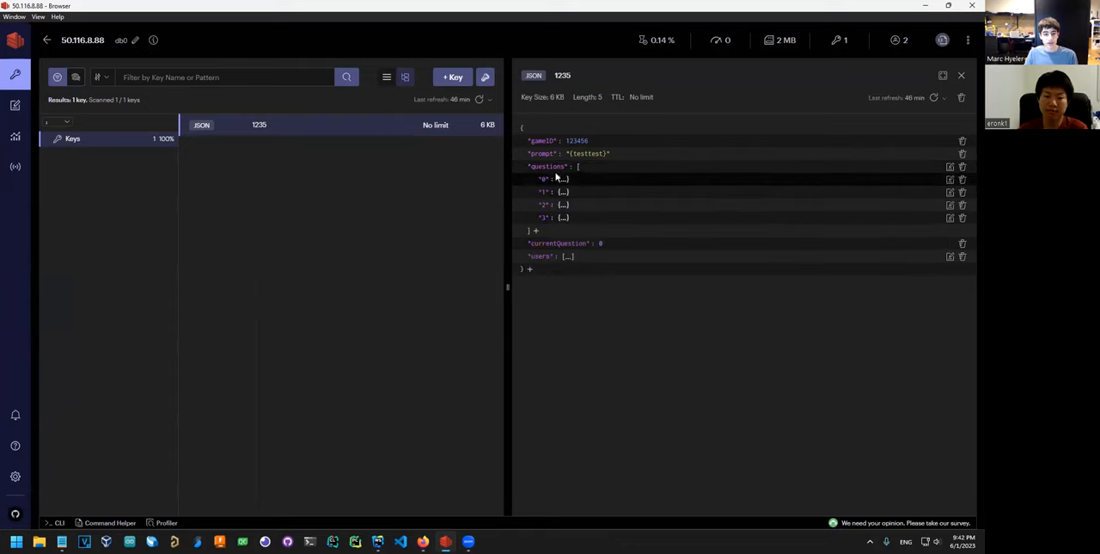
click(543, 179)
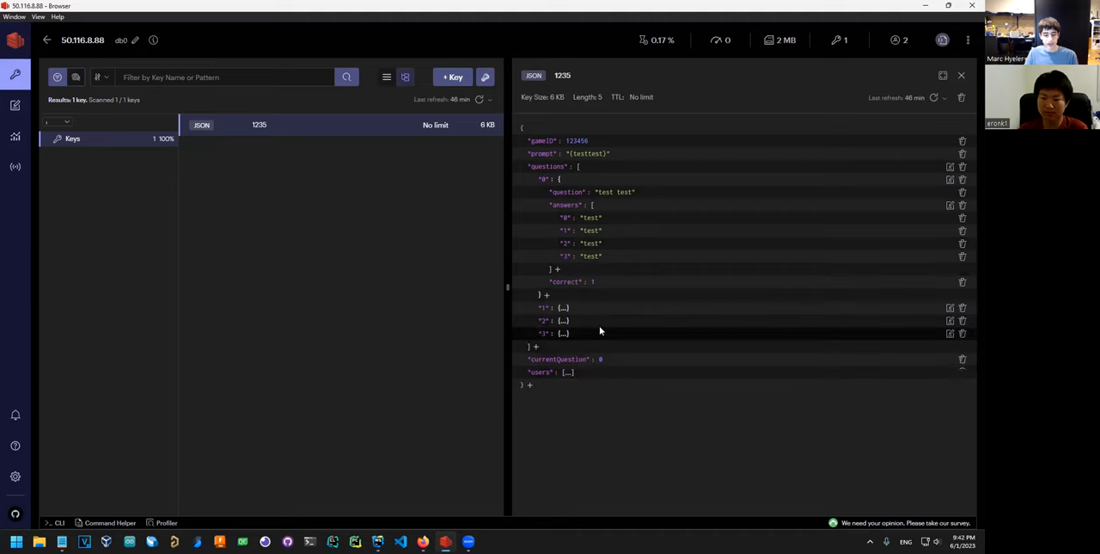
scroll(down, 3)
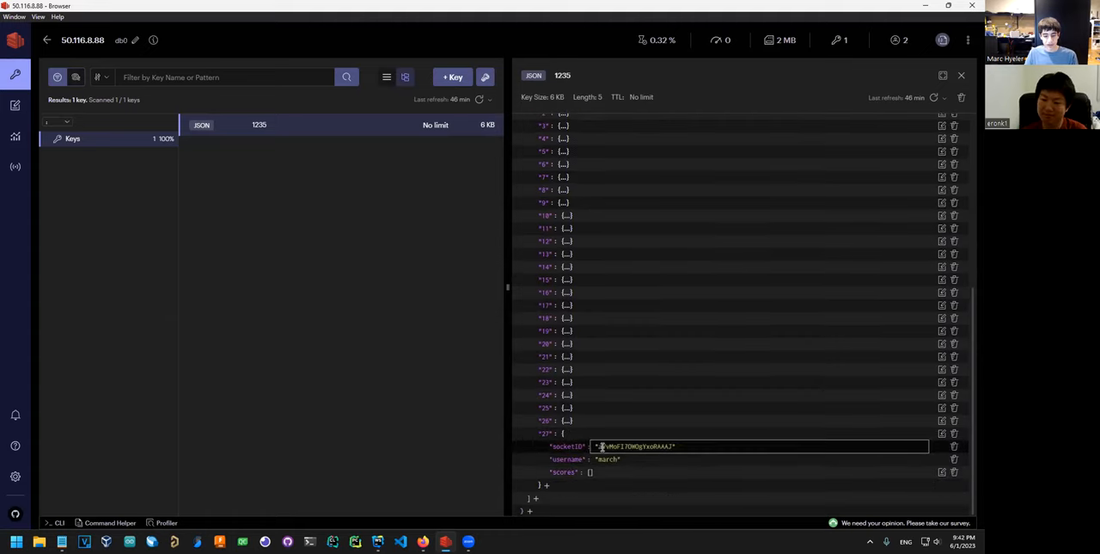
double_click(636, 446)
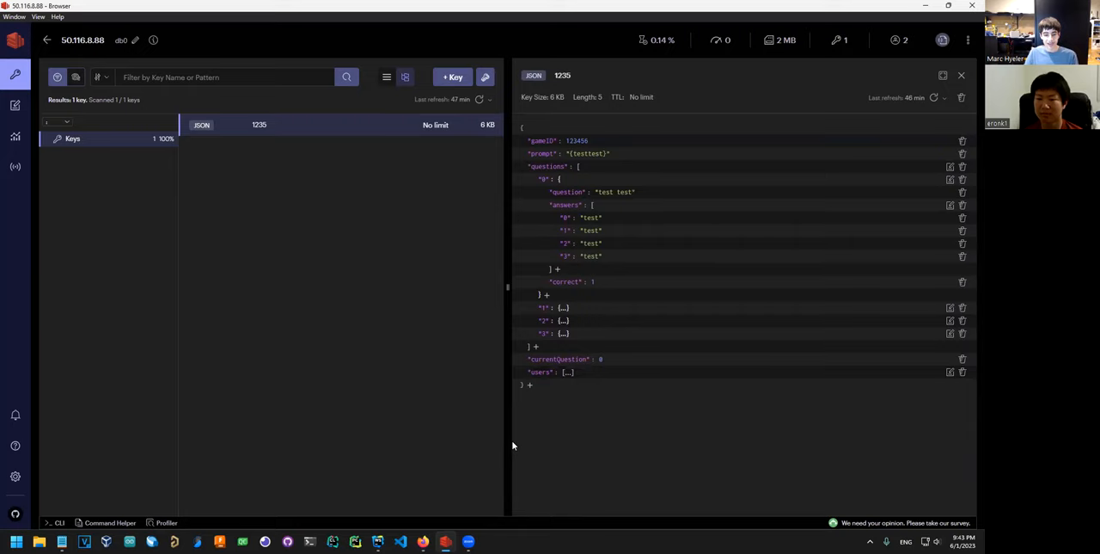
mouse_move(438, 437)
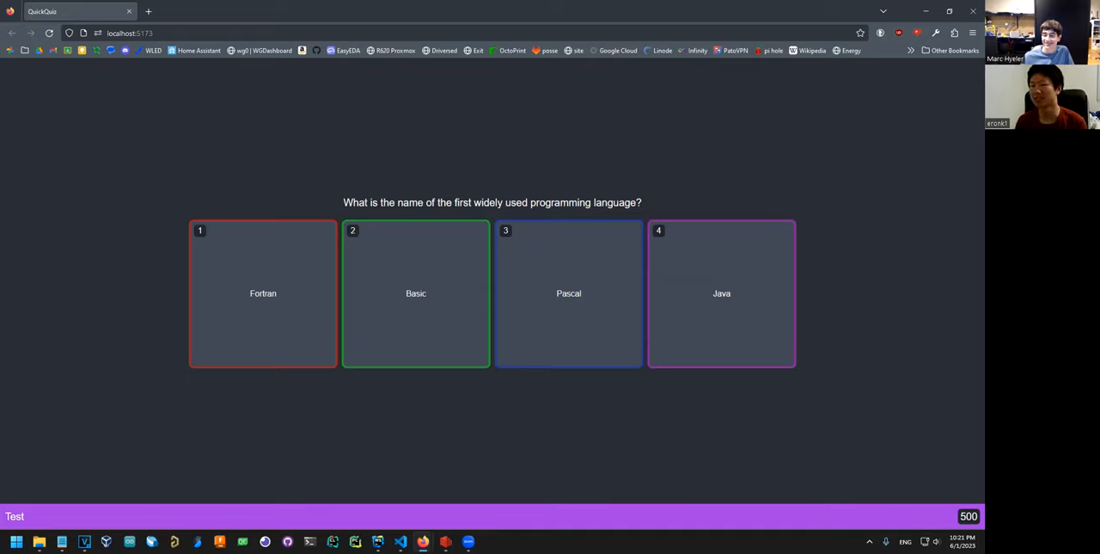
mouse_move(511, 185)
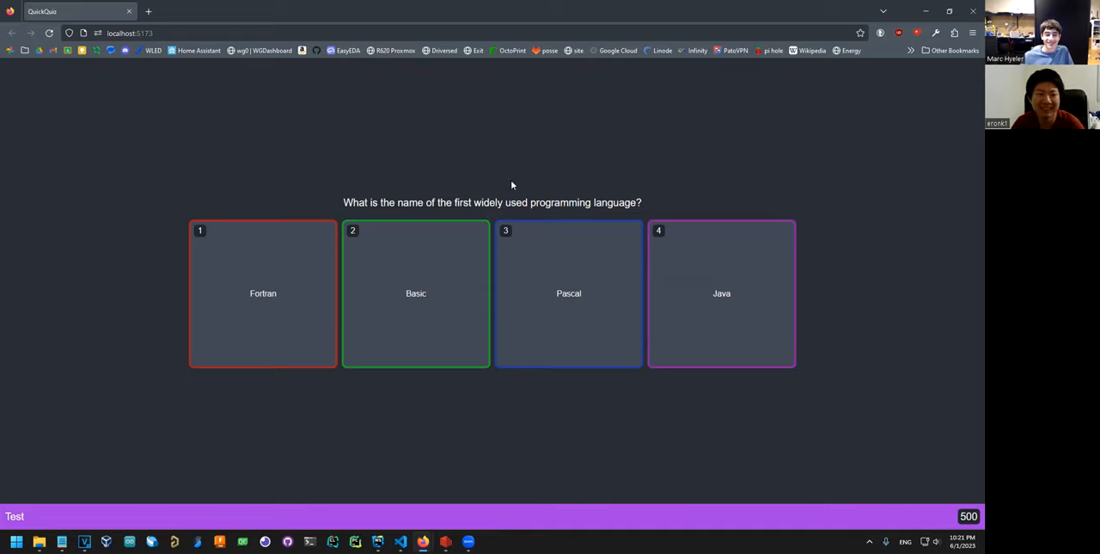
mouse_move(625, 143)
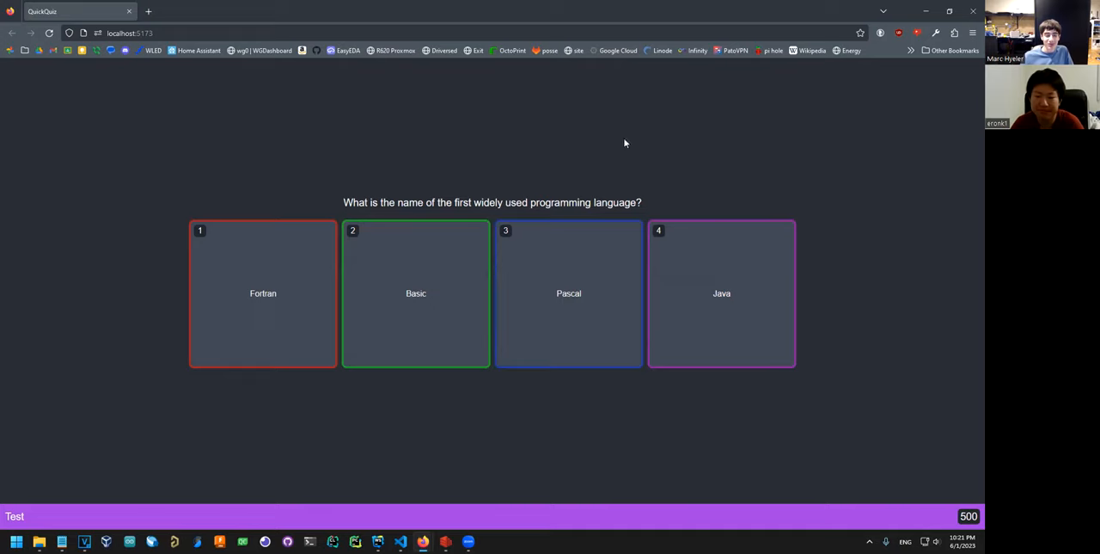
mouse_move(512, 98)
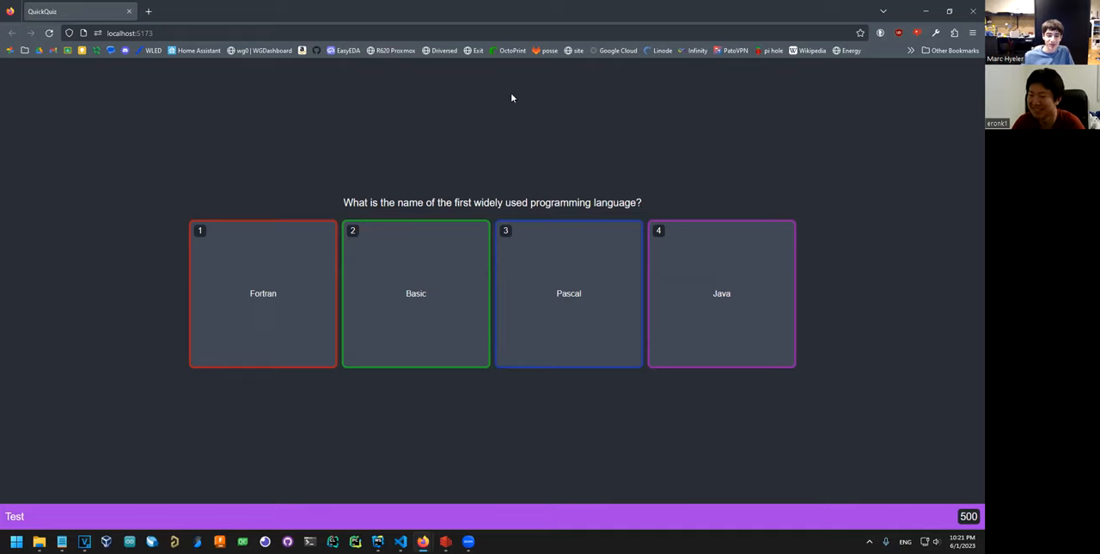
mouse_move(676, 110)
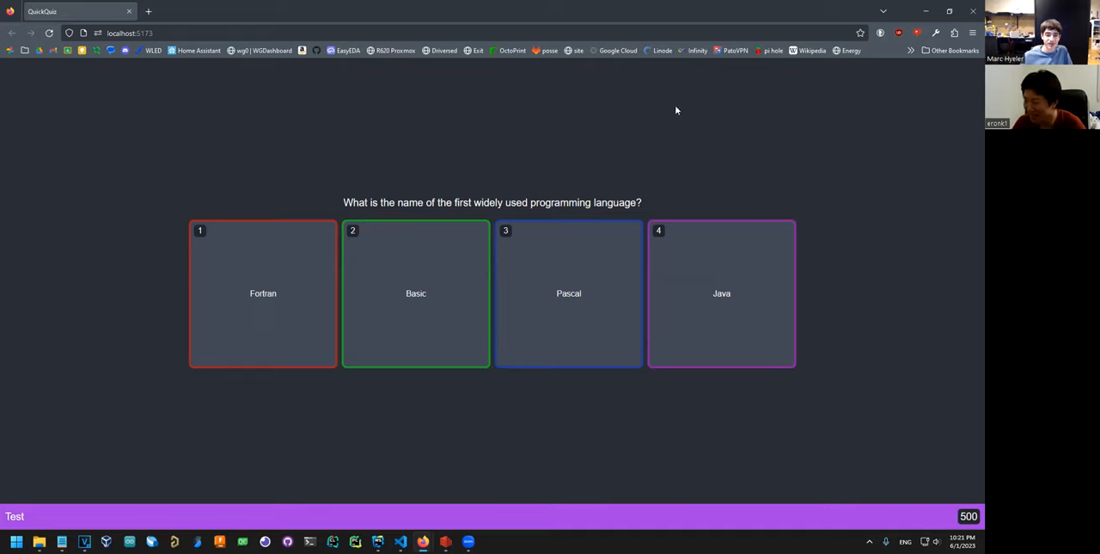
mouse_move(682, 212)
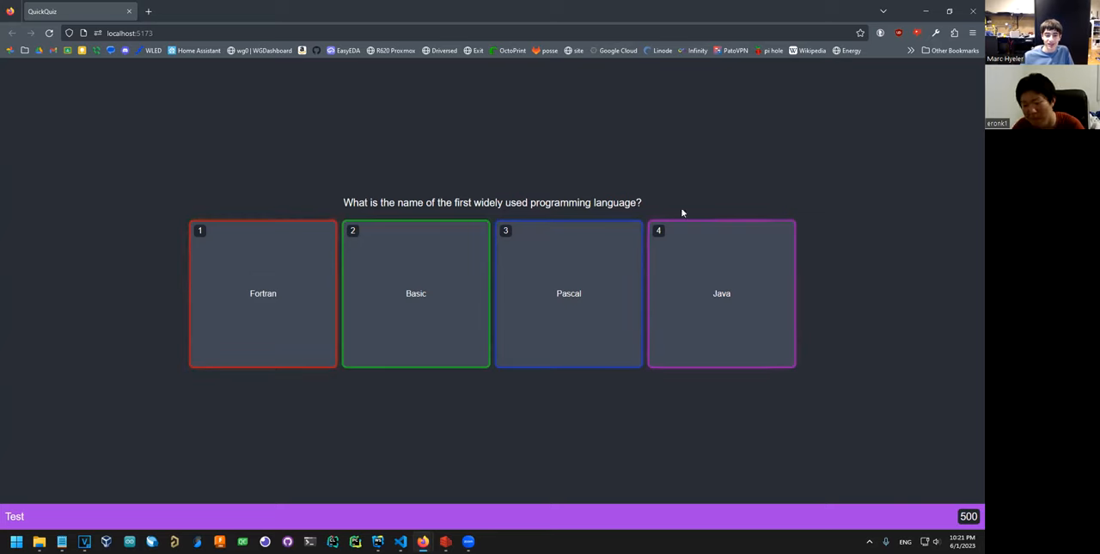
mouse_move(421, 324)
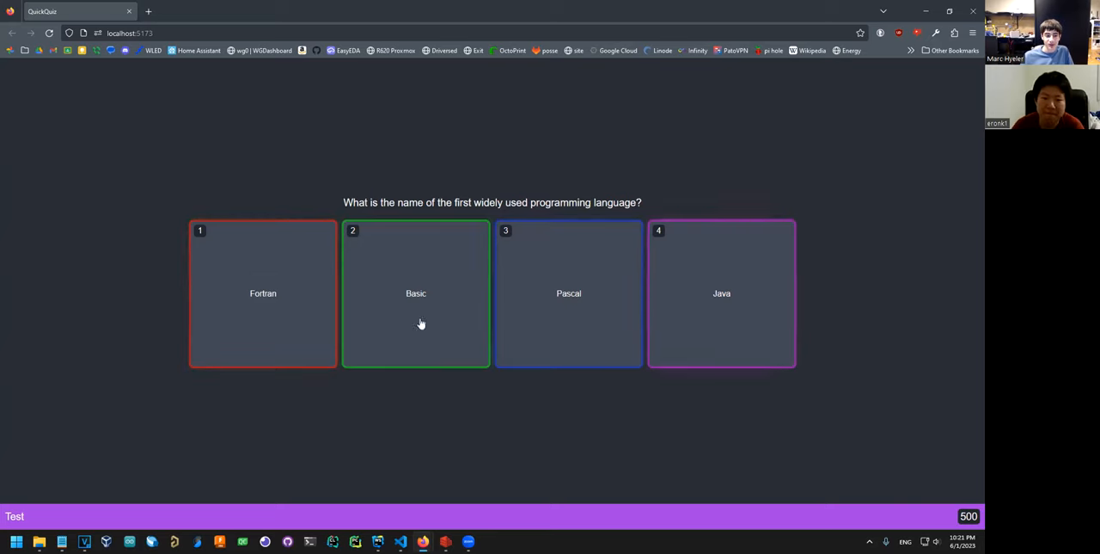
mouse_move(263, 293)
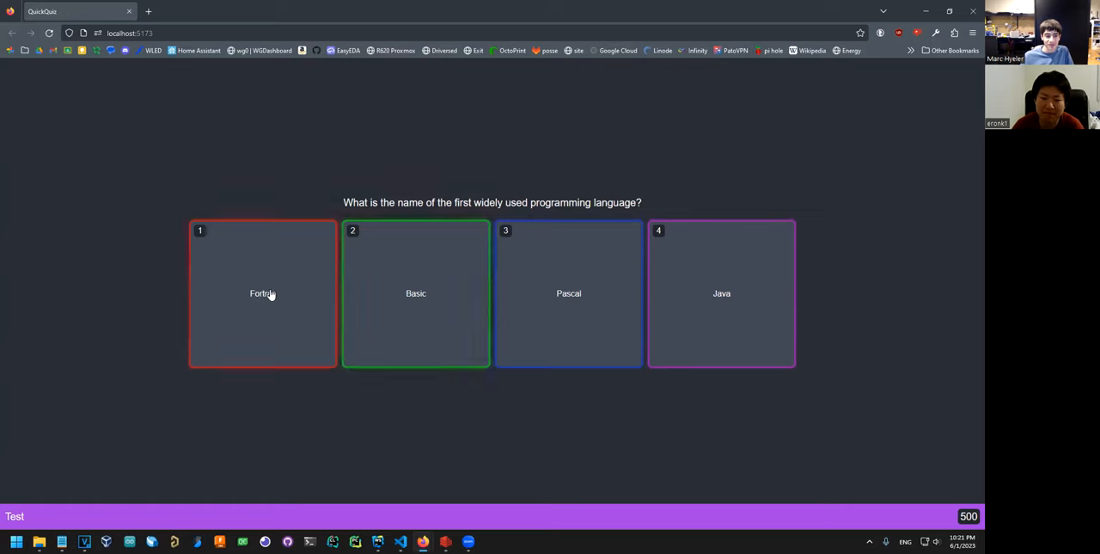
mouse_move(96, 247)
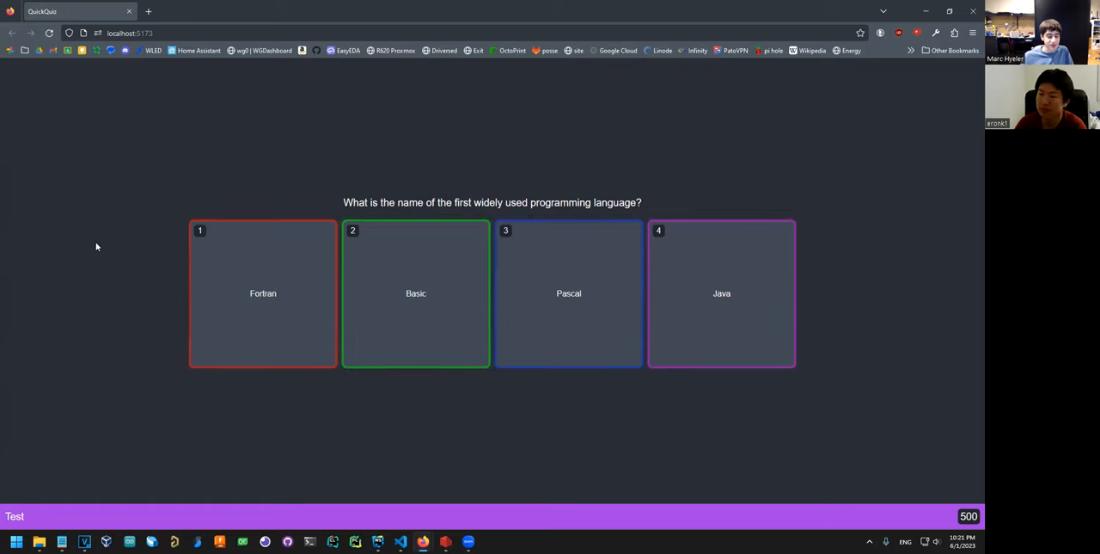
- Open developer tools and emulate a Galaxy S20 screen in Responsive Design Mode
right_click(96, 247)
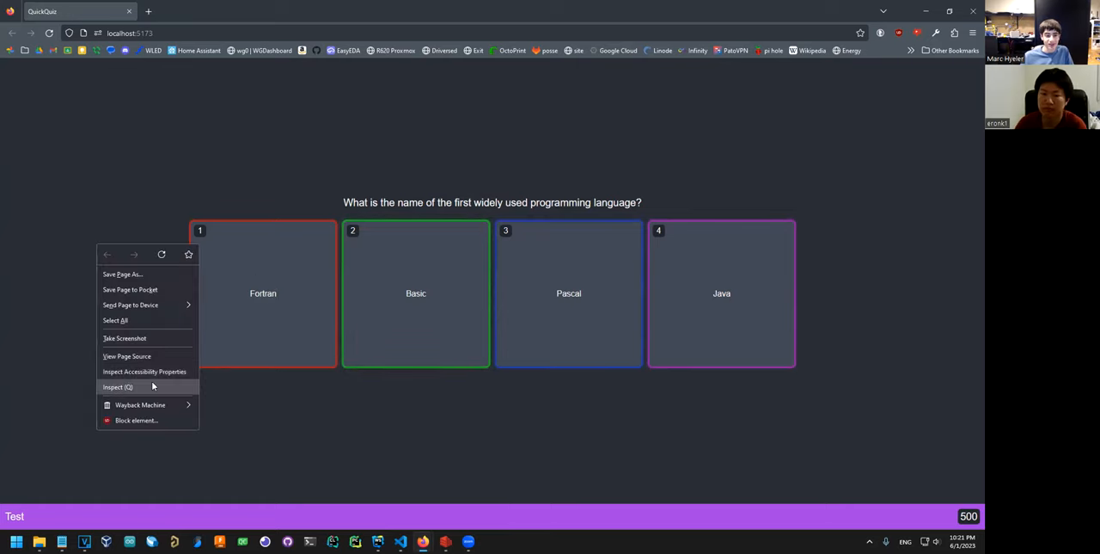
click(117, 386)
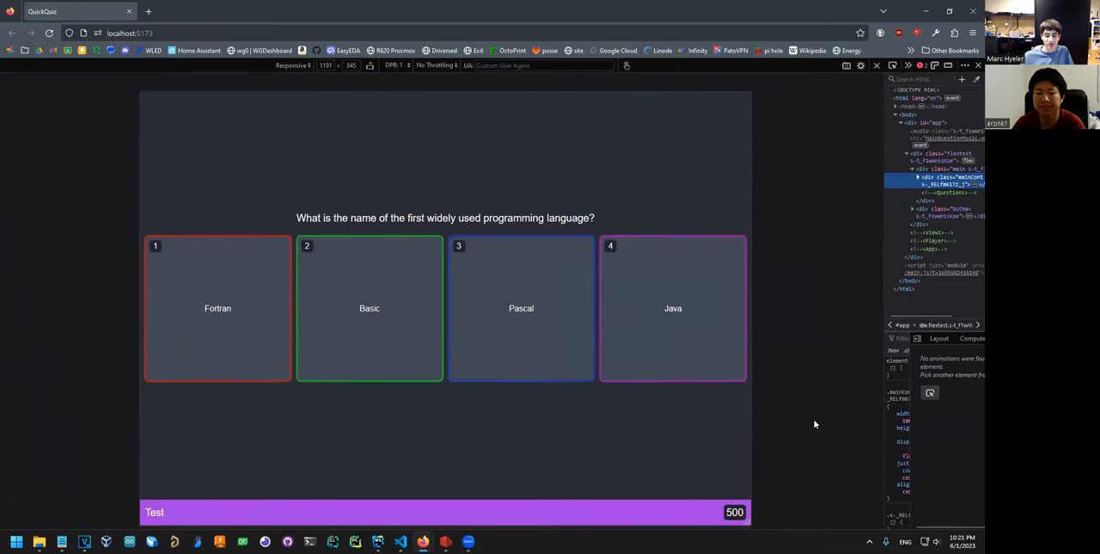
mouse_move(741, 533)
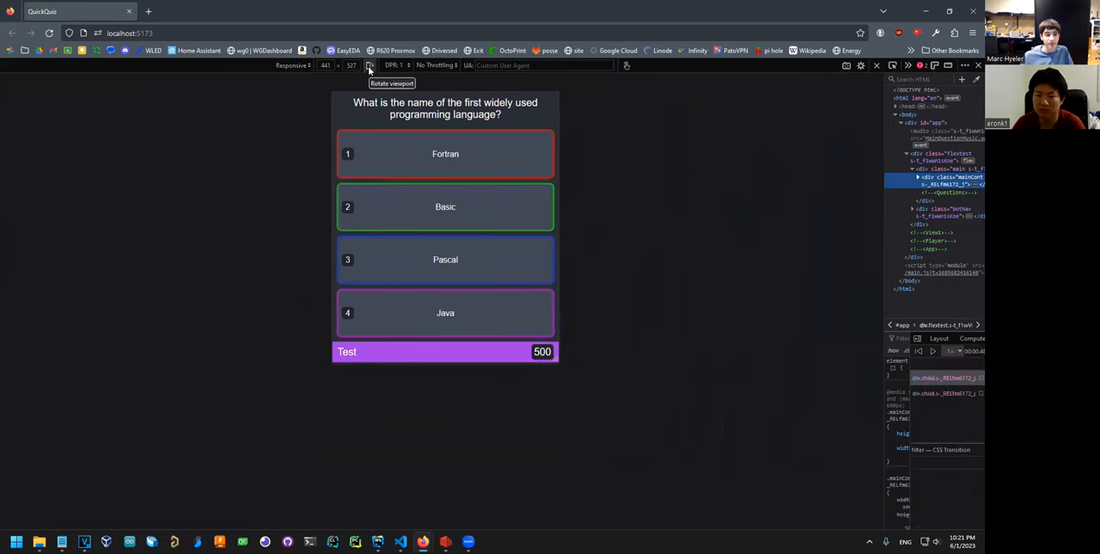
click(293, 65)
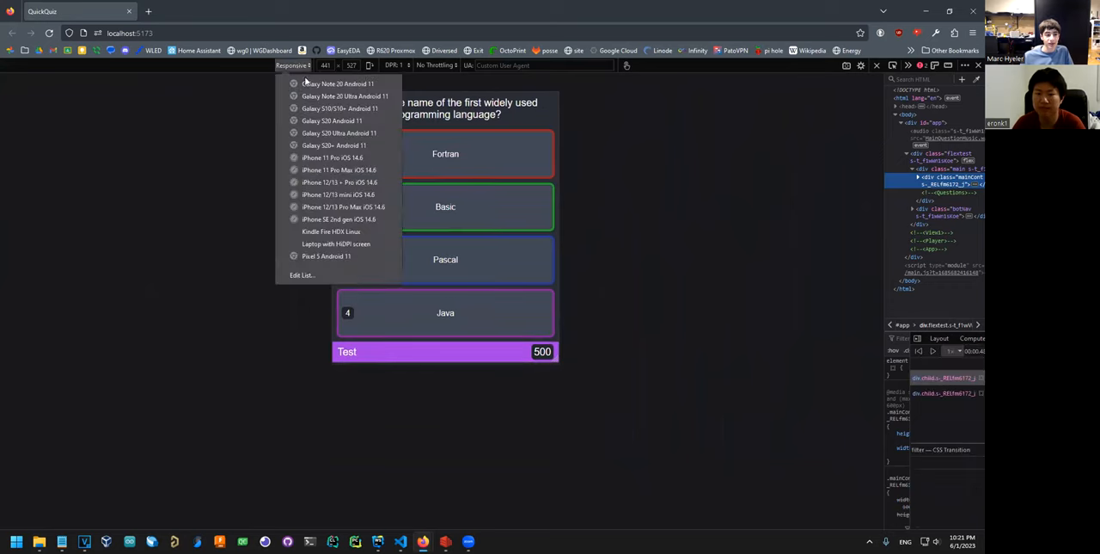
click(331, 120)
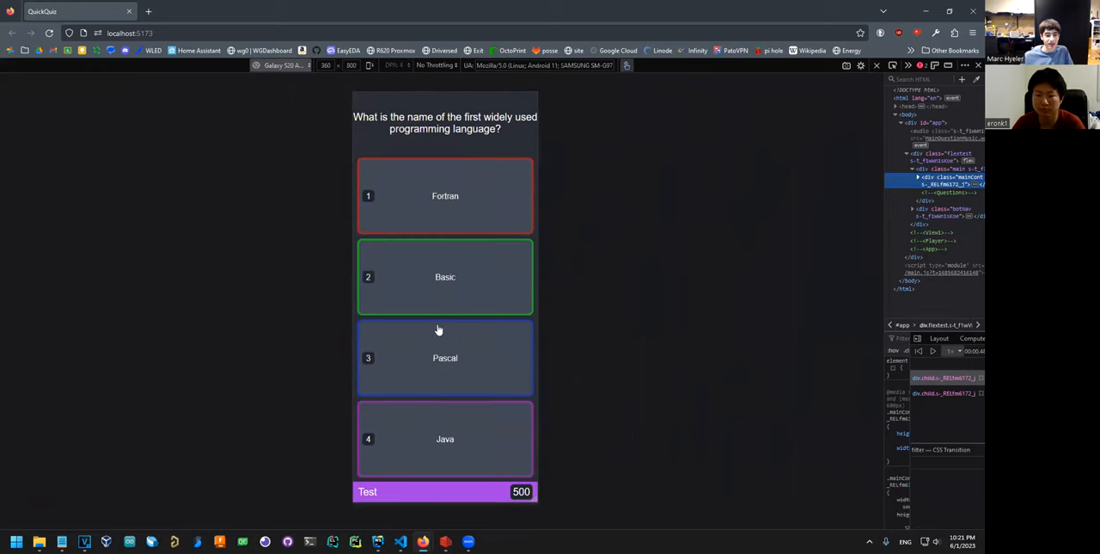
mouse_move(469, 212)
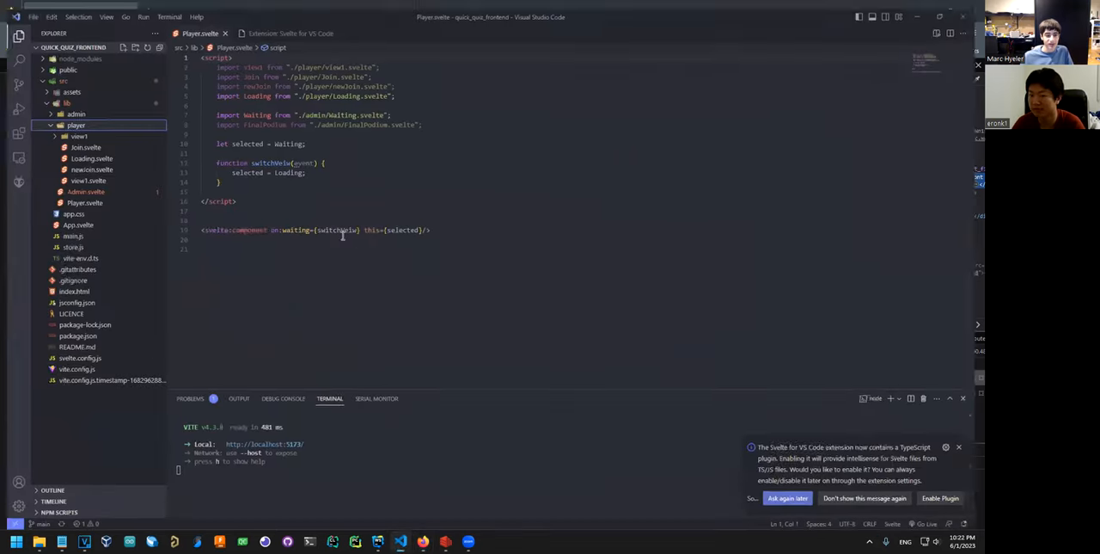
- Open Questions.svelte from view1 and scroll through its styles to the answer markup
click(79, 136)
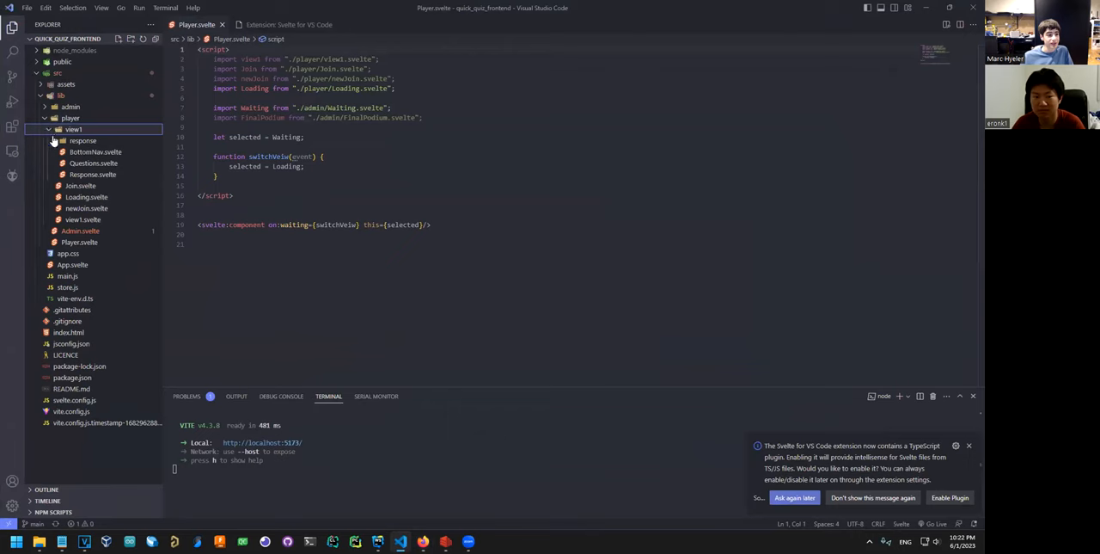
click(94, 162)
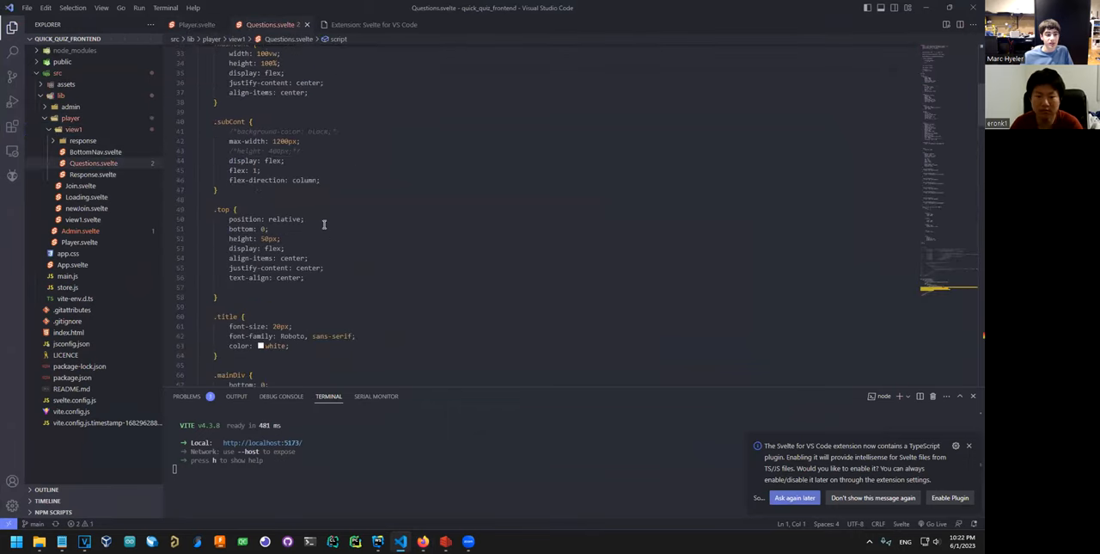
scroll(down, 3)
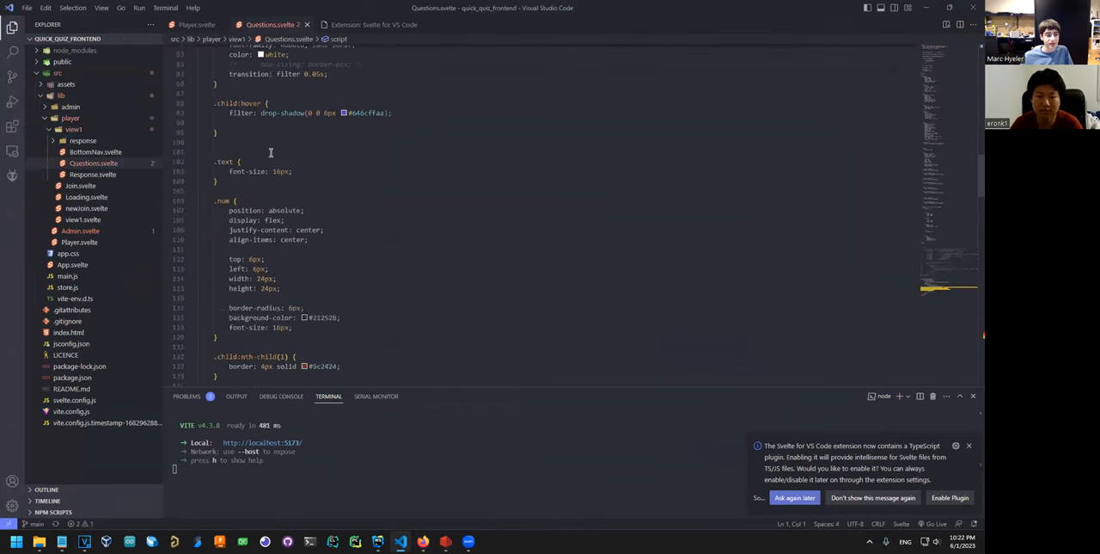
scroll(down, 3)
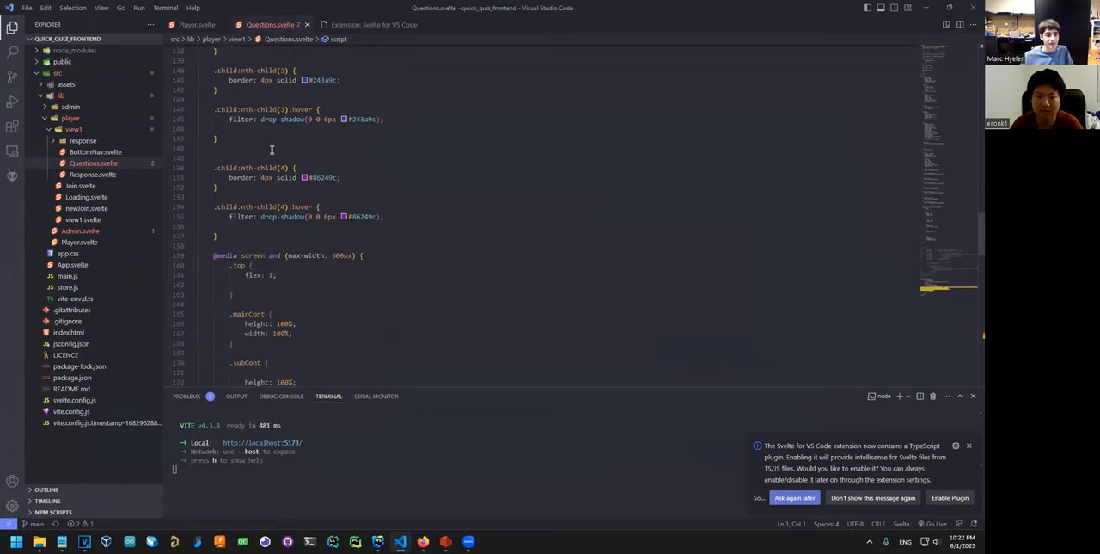
scroll(down, 3)
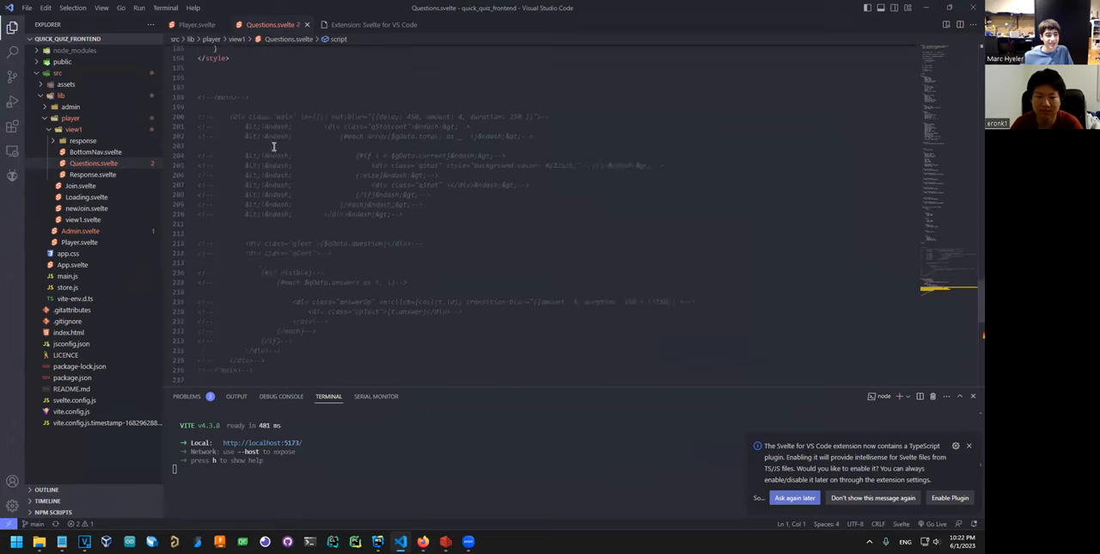
scroll(down, 3)
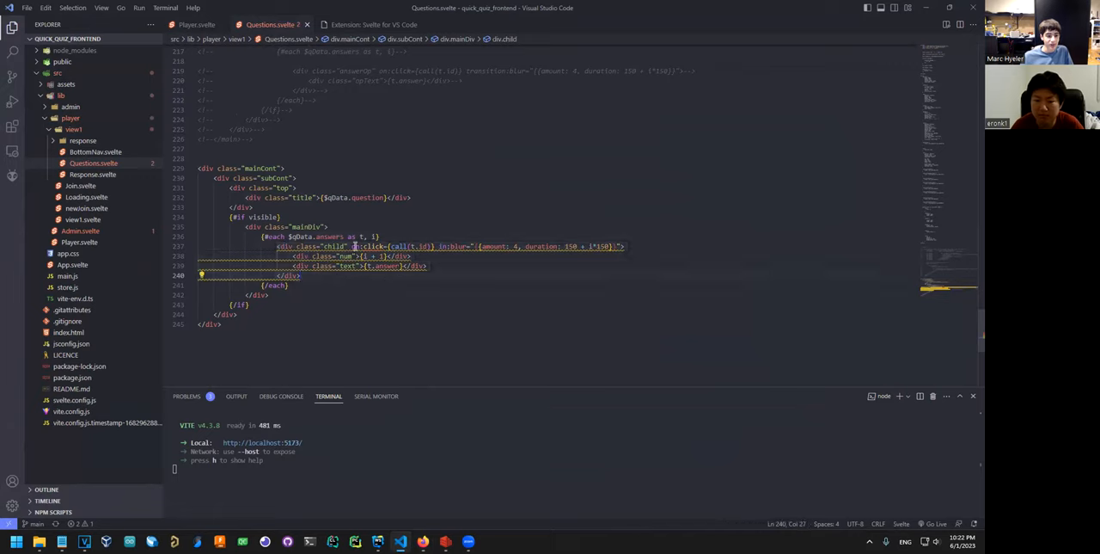
drag(355, 246, 440, 246)
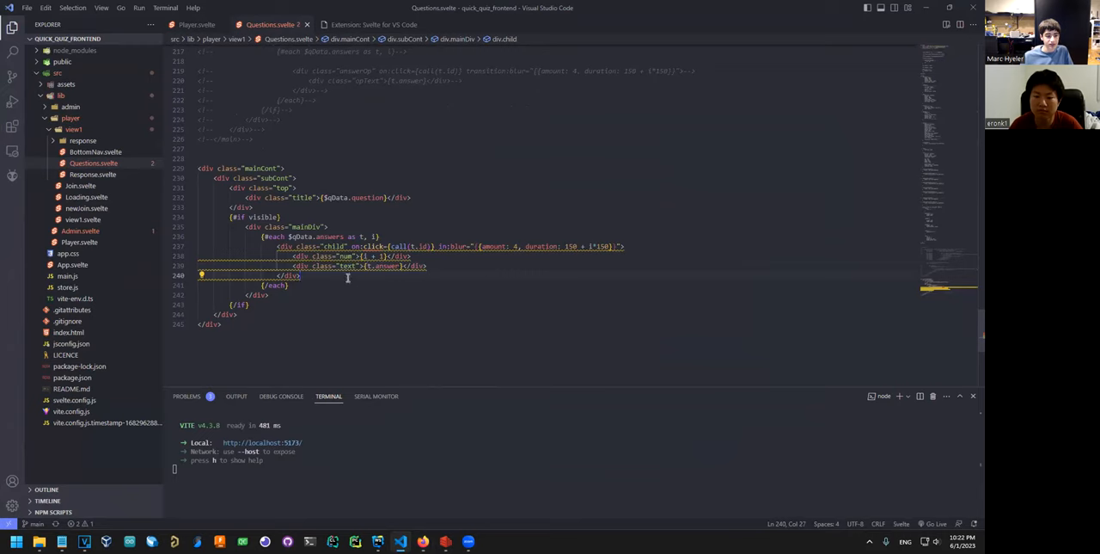
mouse_move(275, 226)
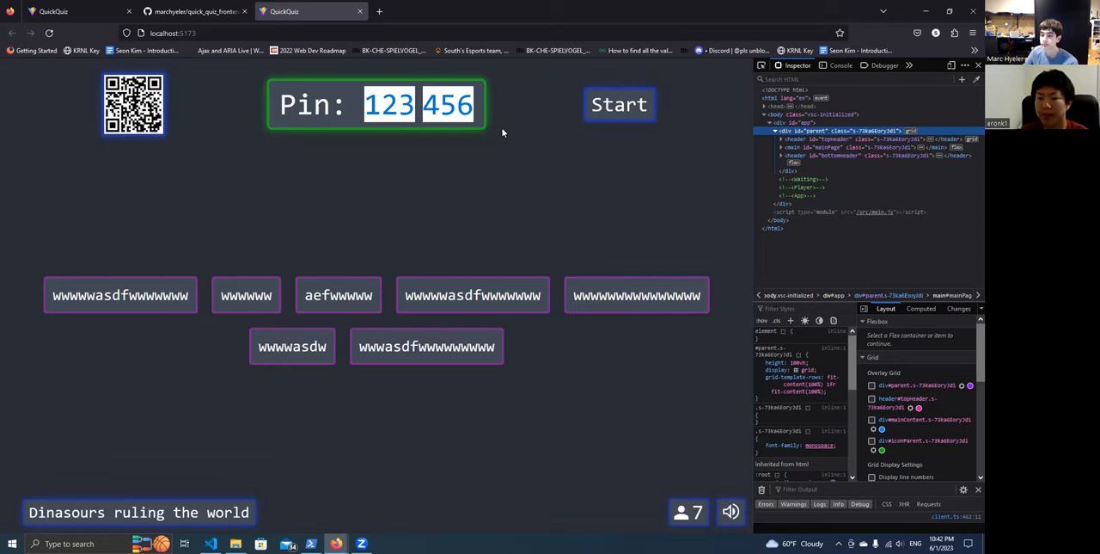
mouse_move(542, 135)
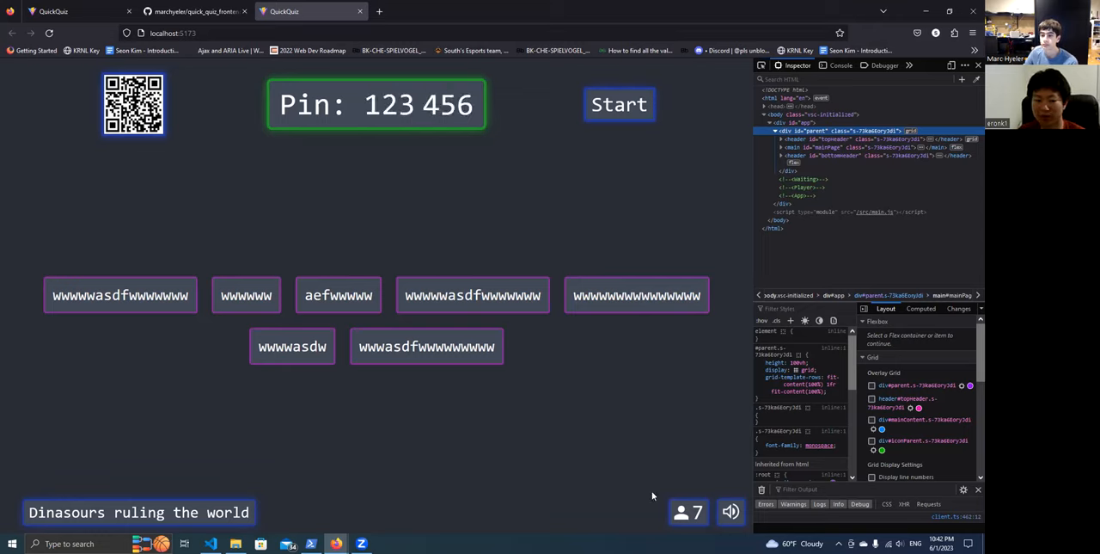
mouse_move(529, 110)
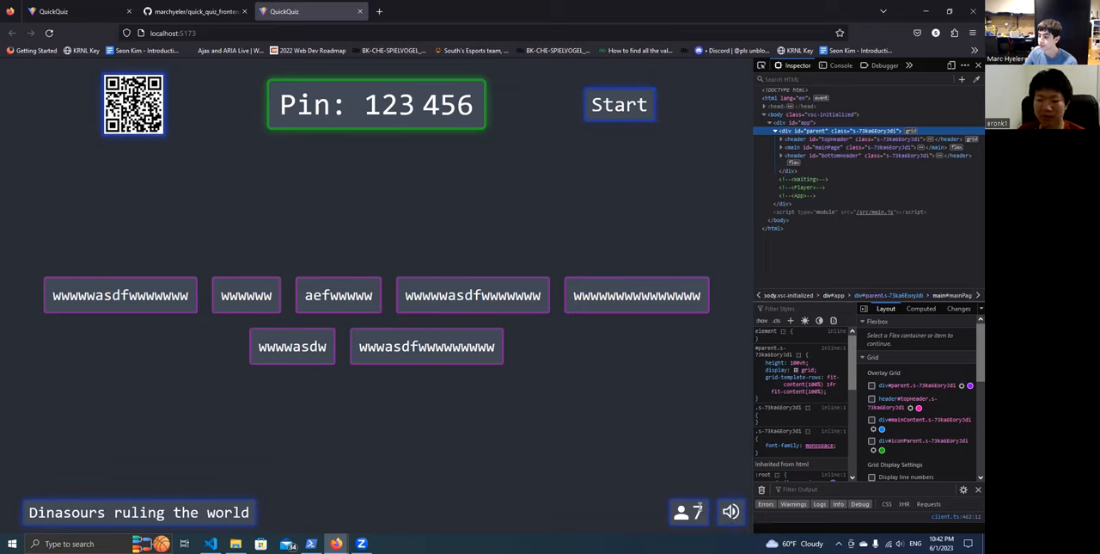
- Turn on the div#parent grid overlay for the admin waiting page
double_click(137, 512)
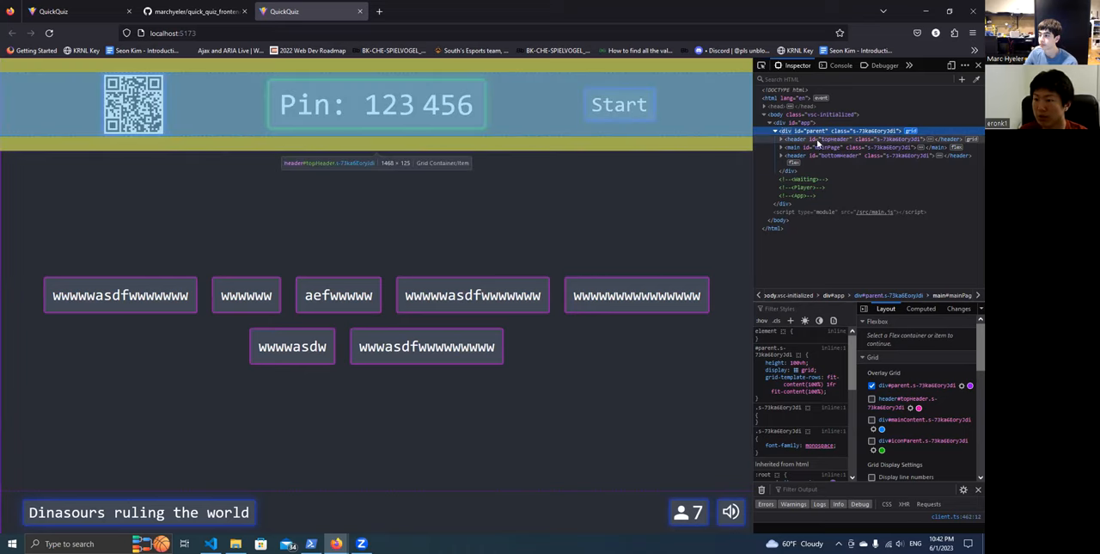
- Toggle the topHeader grid overlay and inspect main#mainPage's flex layout
click(825, 138)
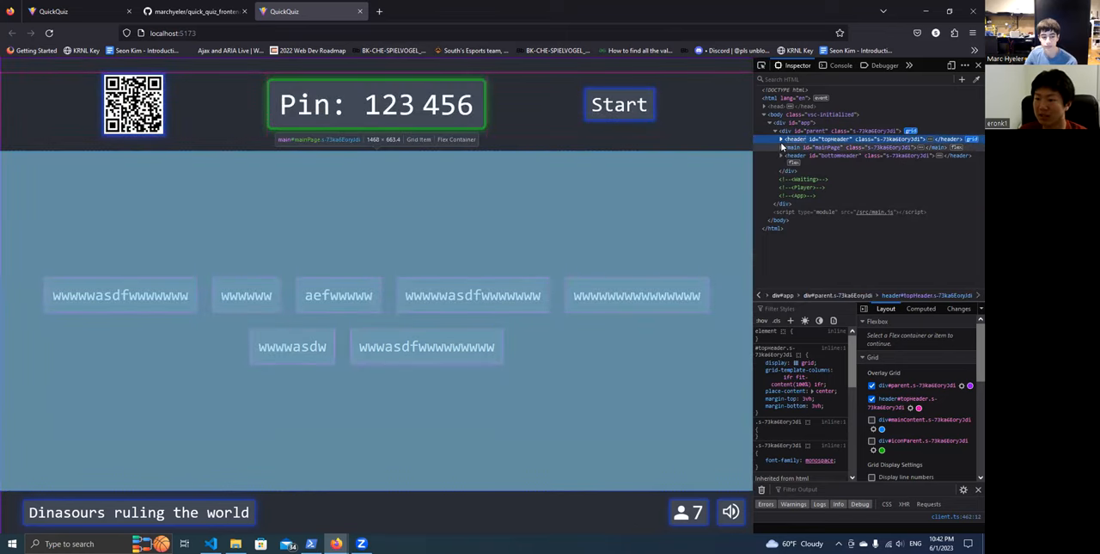
click(825, 147)
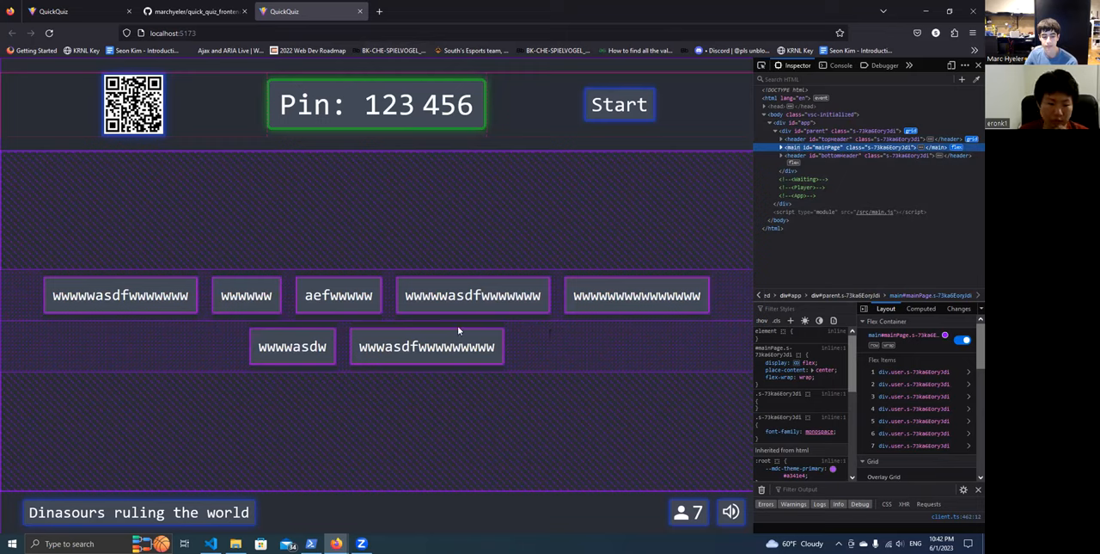
mouse_move(258, 256)
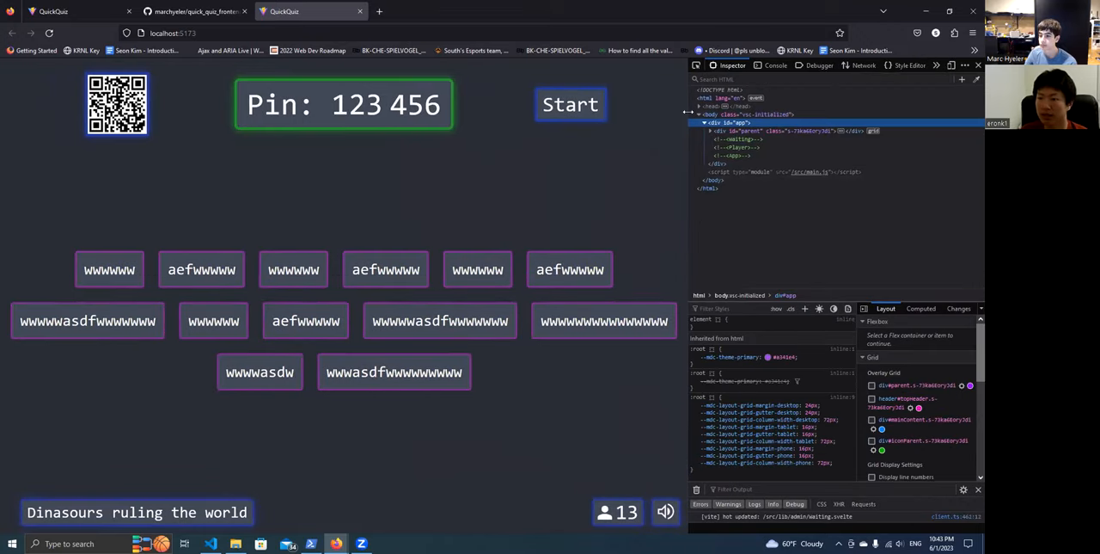
click(978, 65)
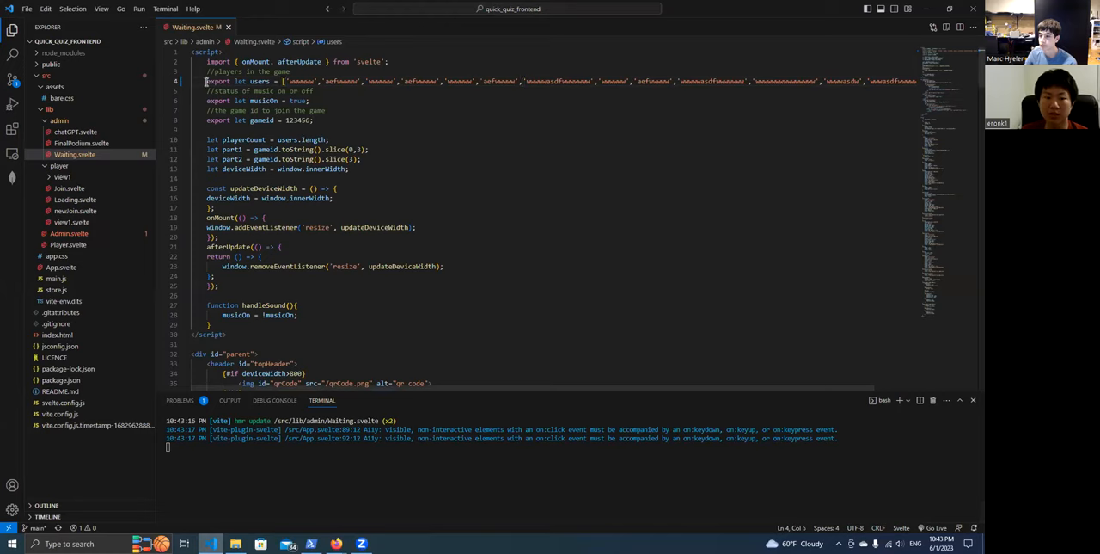
- Select Waiting.svelte's onMount/afterUpdate block and scroll down to the media queries
drag(207, 81, 292, 81)
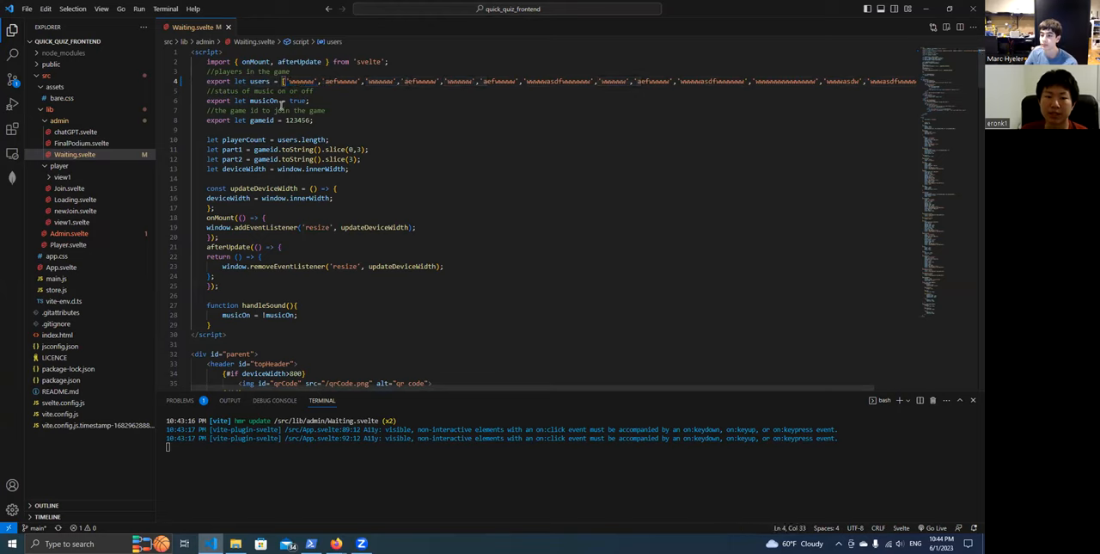
double_click(263, 100)
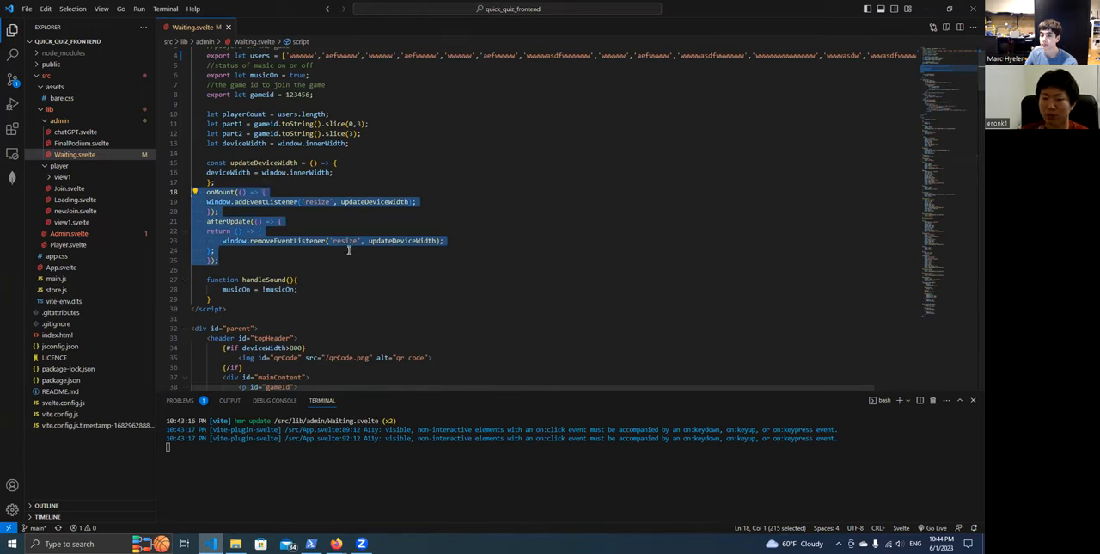
mouse_move(270, 238)
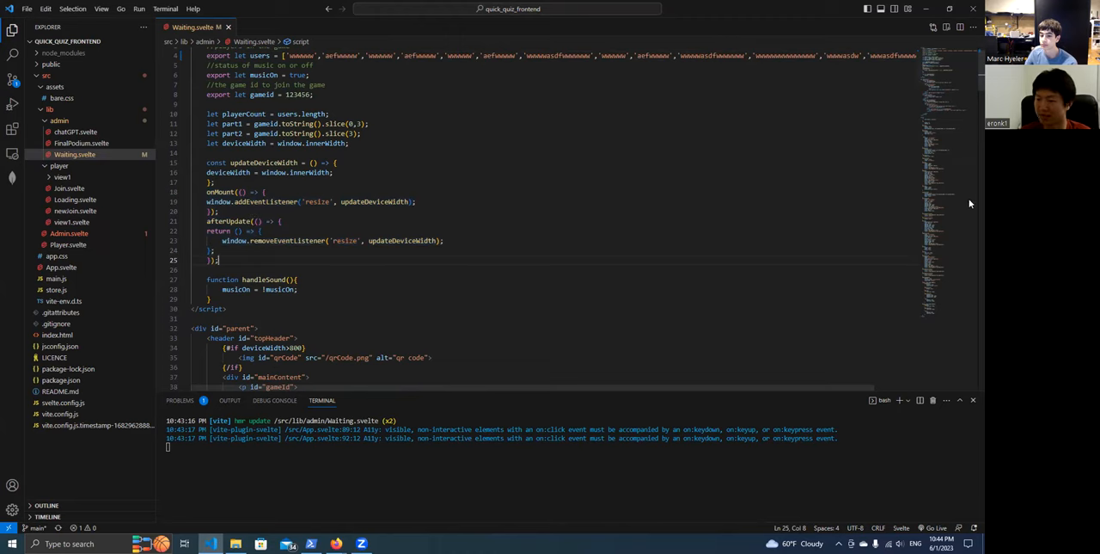
scroll(down, 3)
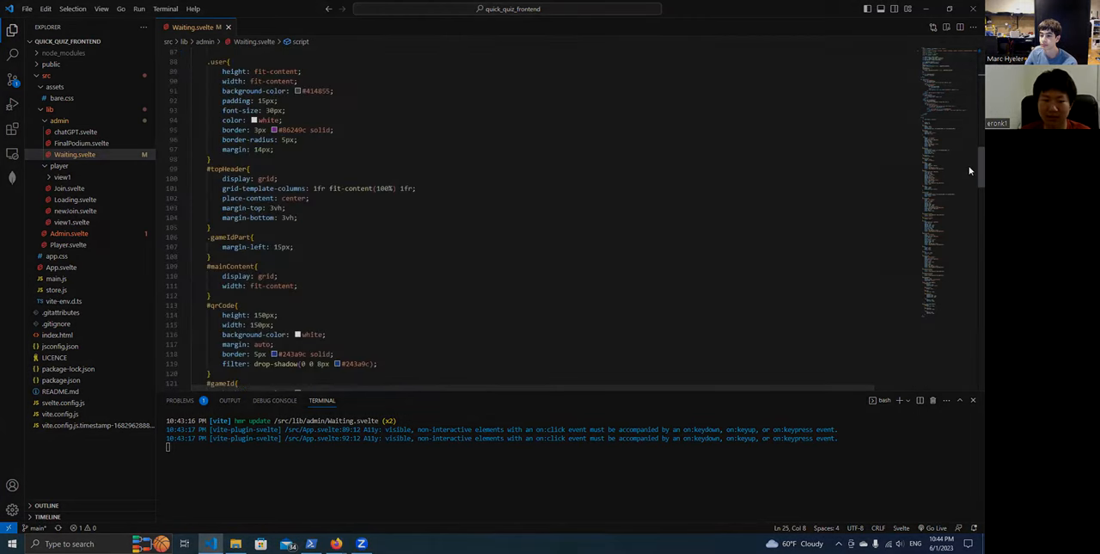
scroll(down, 3)
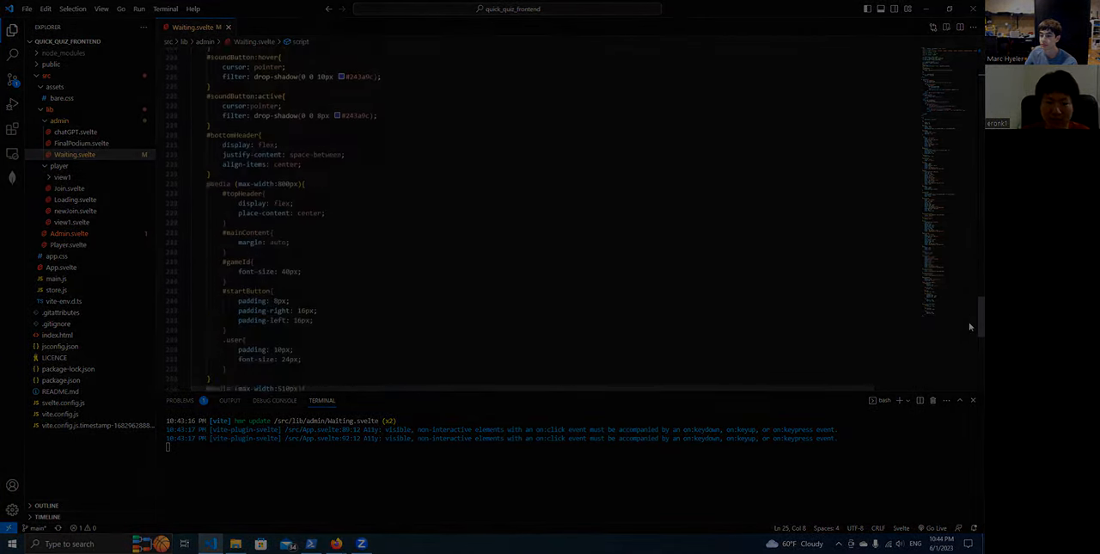